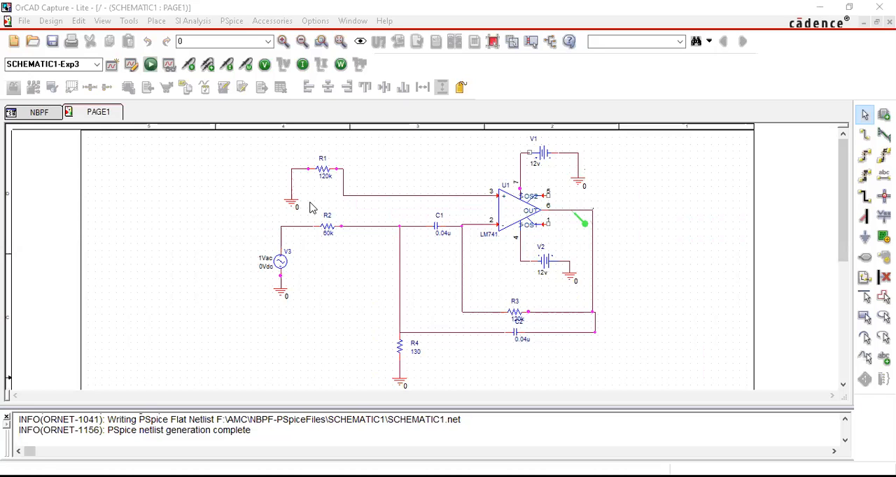
mouse_move(615, 210)
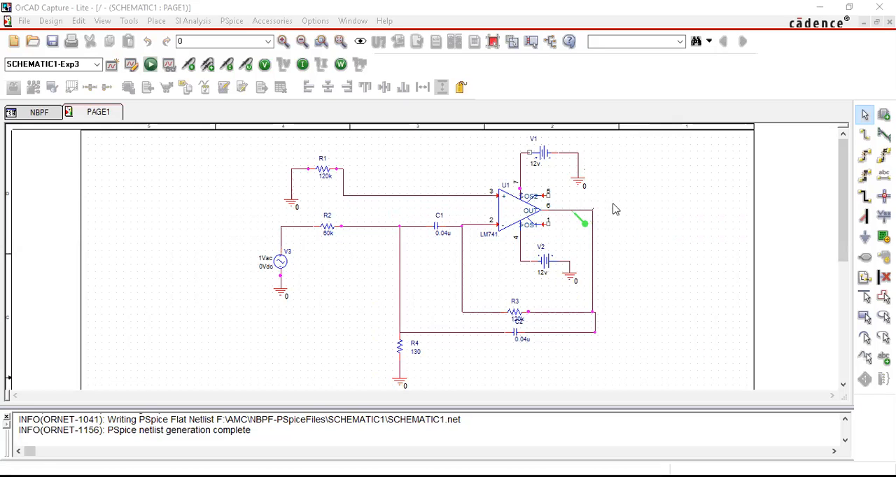
mouse_move(600, 204)
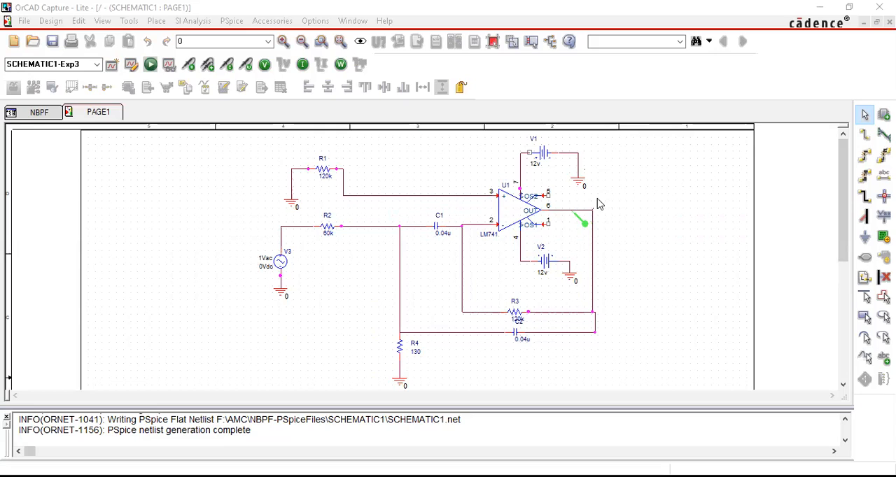
mouse_move(592, 215)
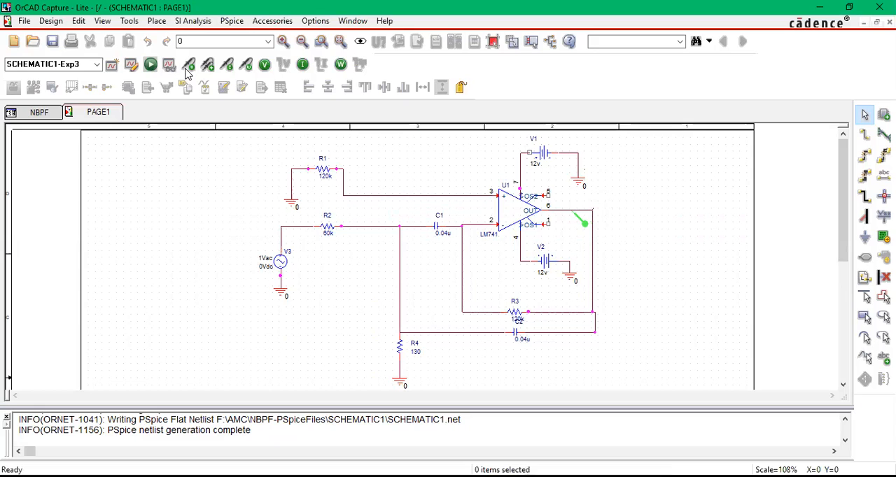
mouse_move(437, 248)
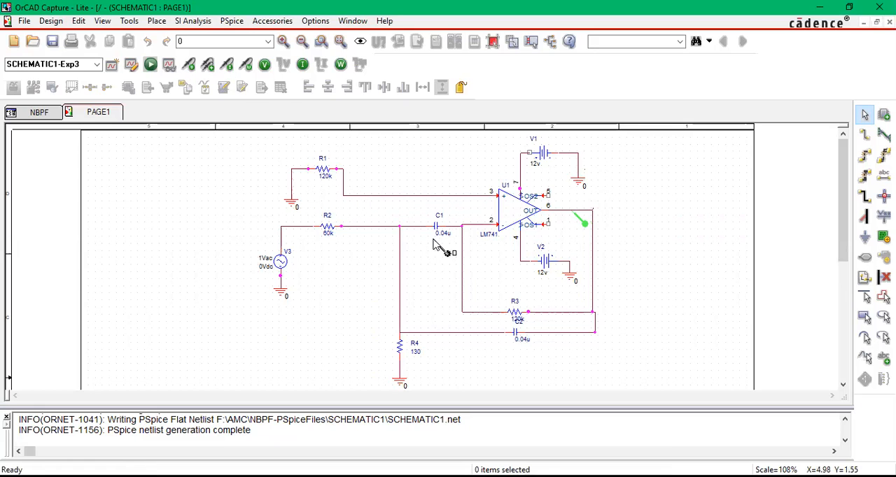
mouse_move(242, 87)
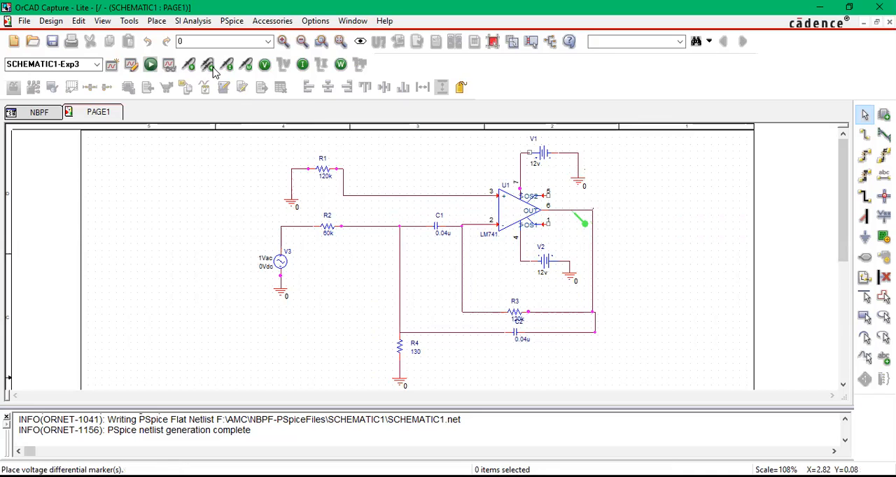
mouse_move(207, 64)
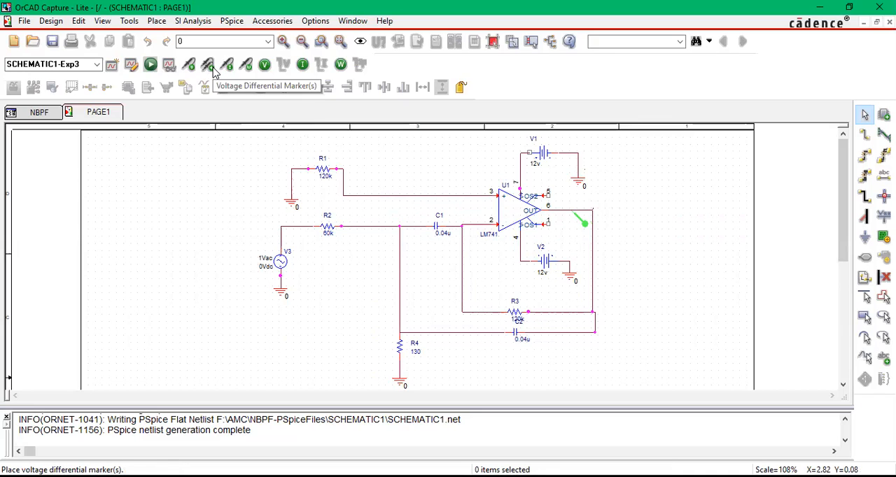
mouse_move(227, 64)
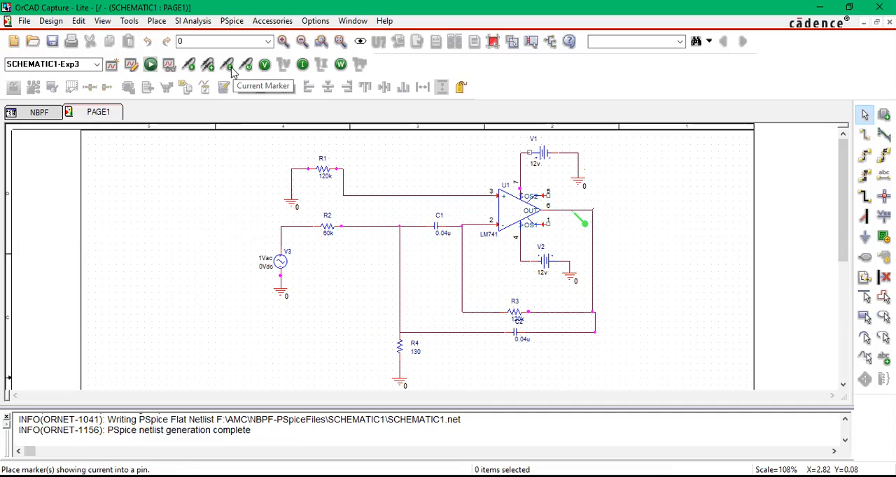
mouse_move(264, 65)
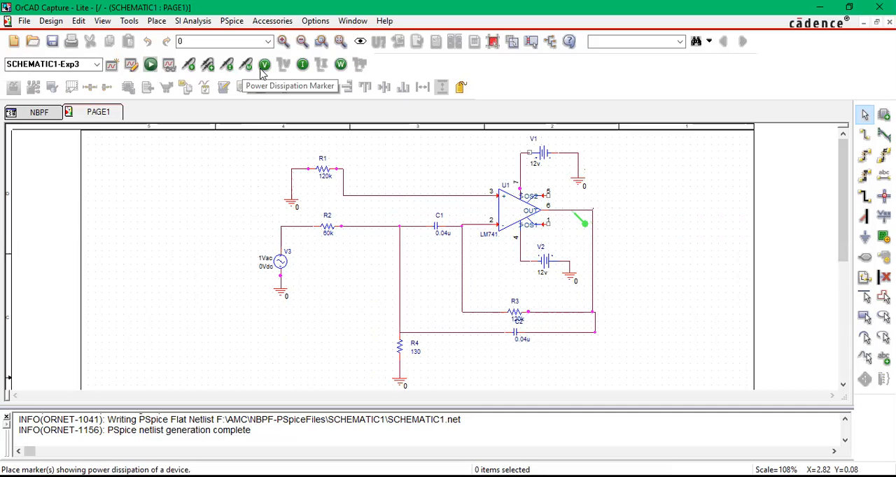
mouse_move(265, 65)
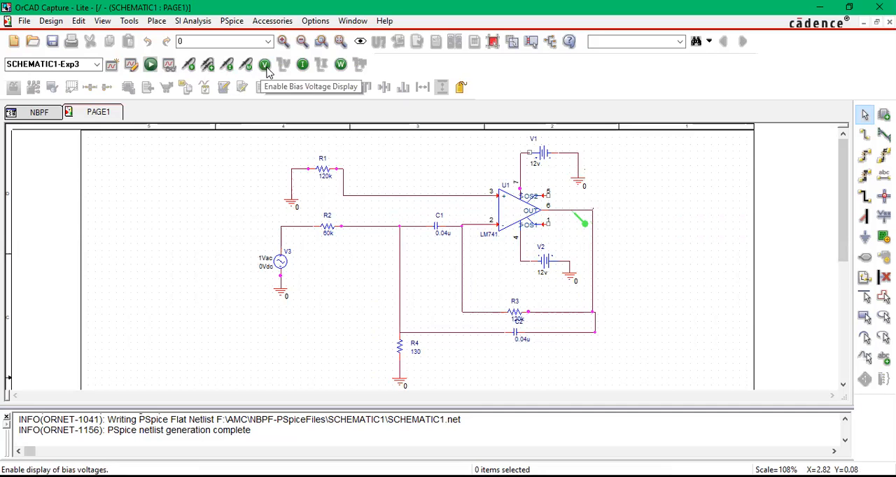
Show bias voltages, briefly show currents and power dissipation, ending with only node voltages displayed
left_click(265, 65)
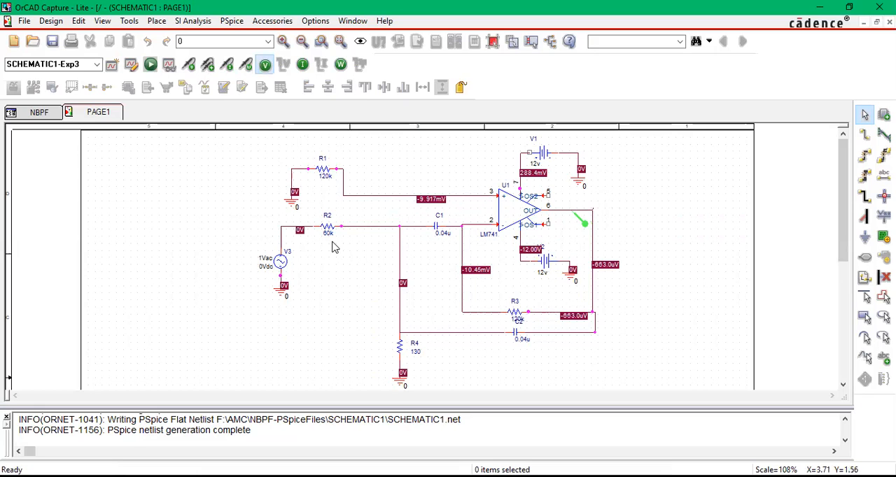
mouse_move(451, 239)
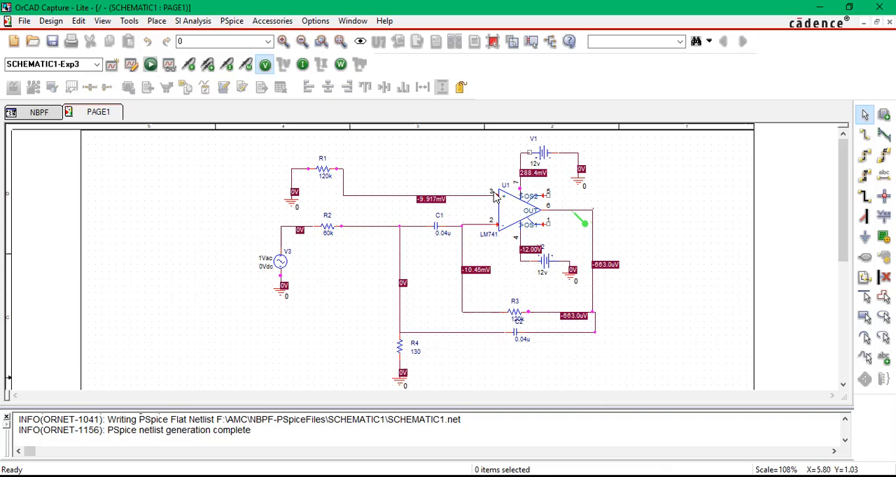
mouse_move(297, 77)
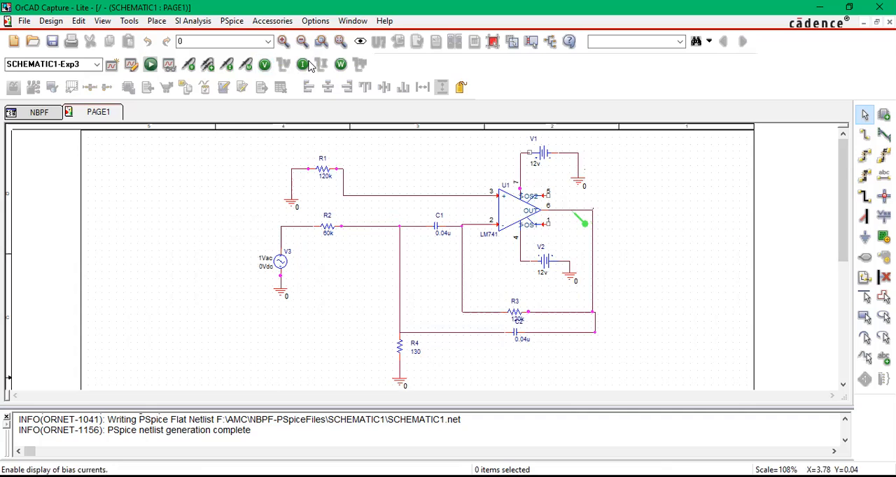
left_click(302, 64)
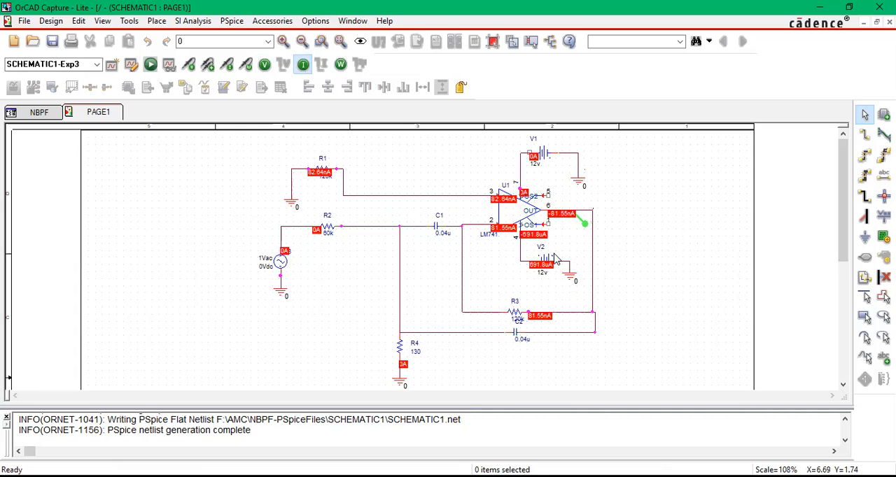
mouse_move(340, 65)
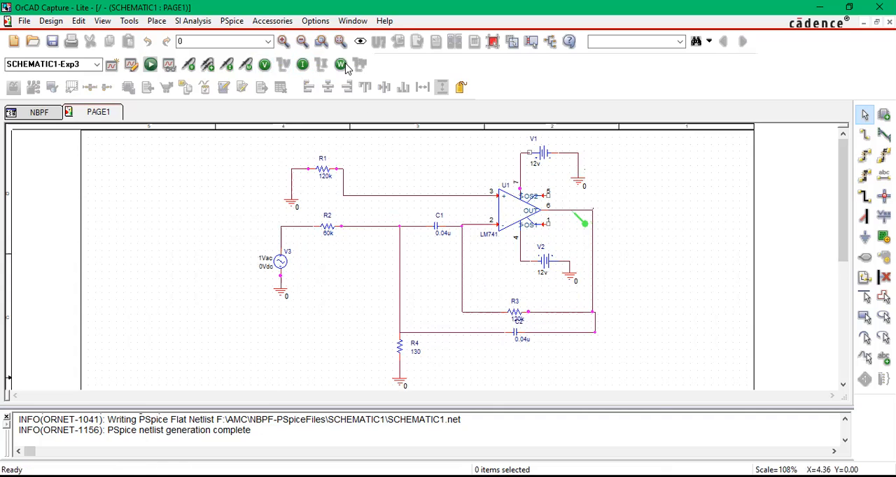
left_click(341, 65)
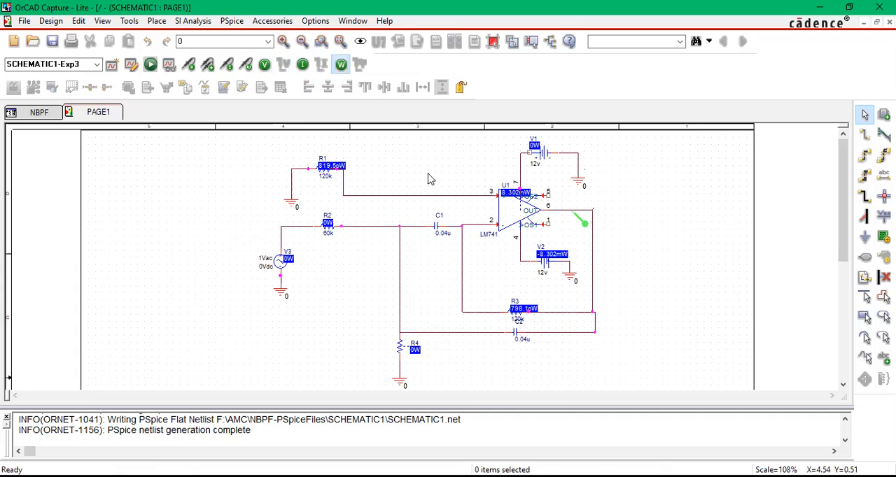
mouse_move(326, 63)
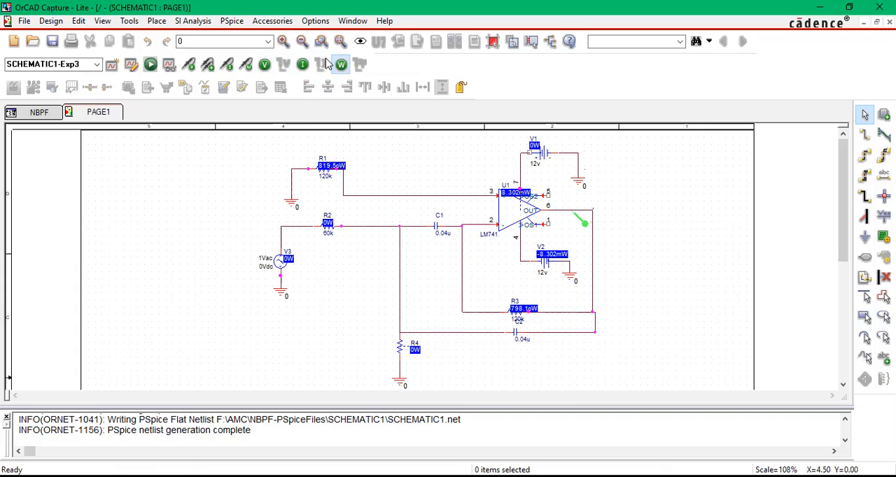
left_click(264, 65)
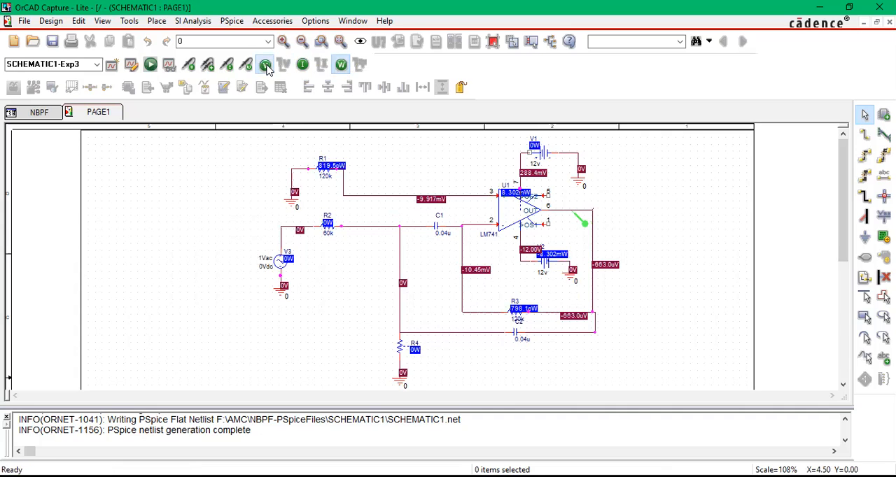
left_click(264, 64)
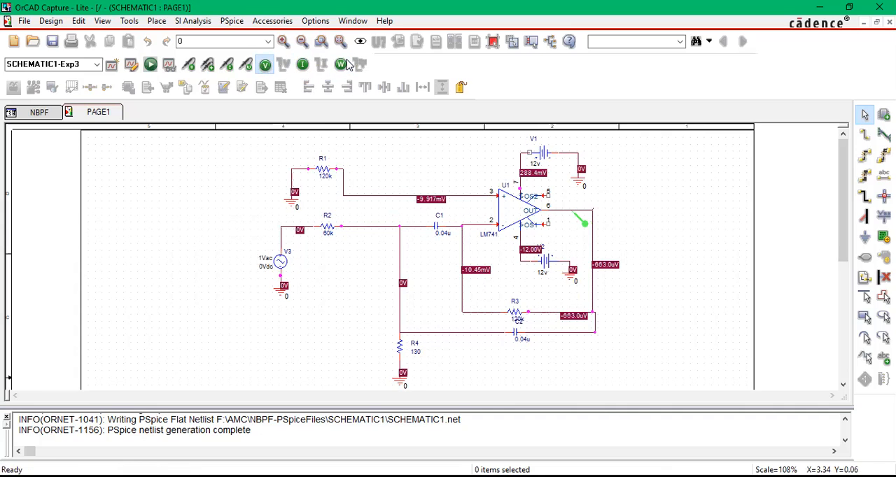
mouse_move(303, 64)
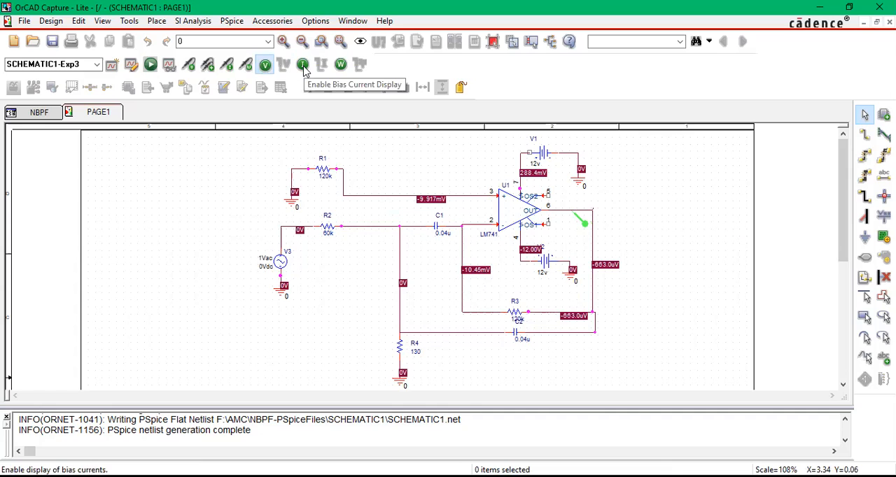
mouse_move(56, 43)
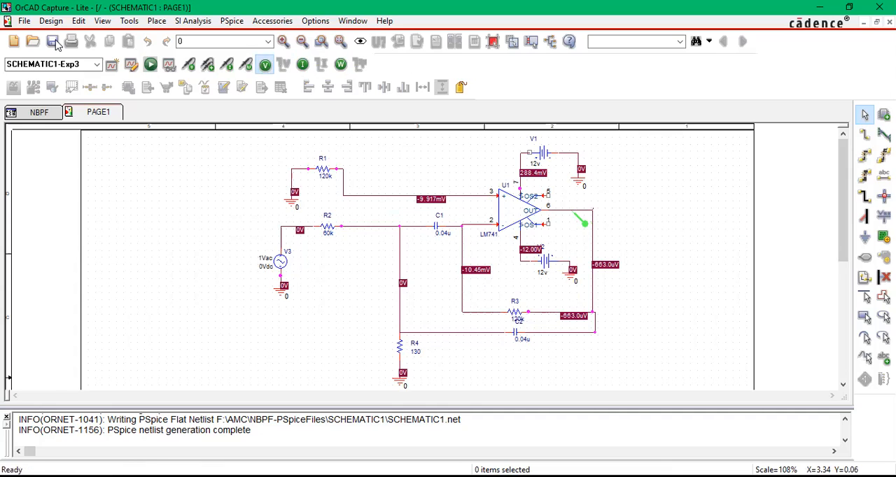
mouse_move(231, 20)
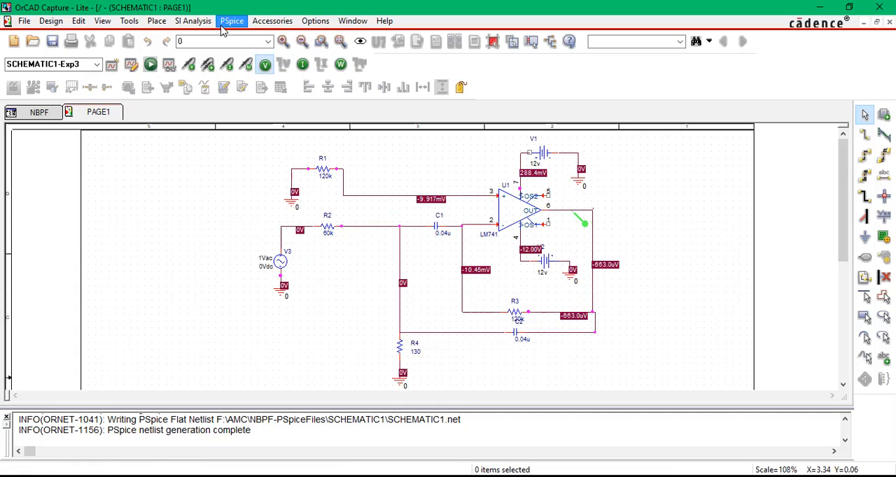
Run the PSpice simulation so the 1 kHz band-pass response opens in PSpice A/D
left_click(230, 21)
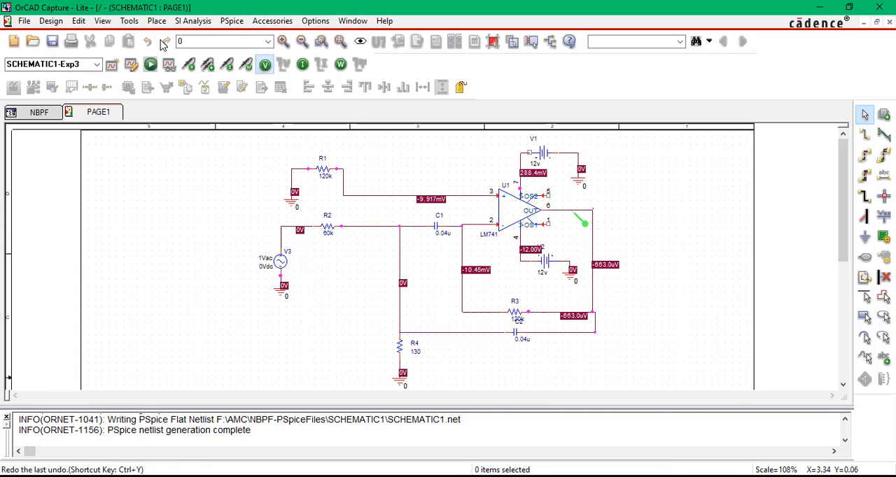
left_click(232, 20)
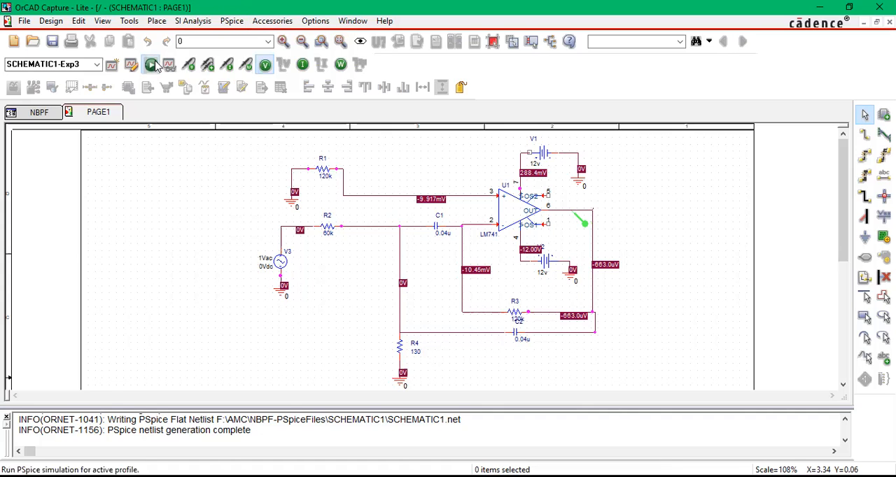
left_click(152, 64)
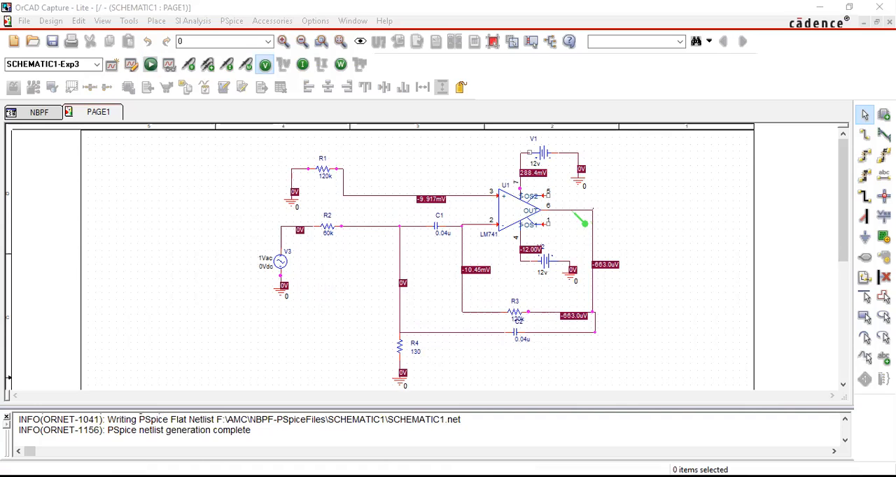
left_click(150, 64)
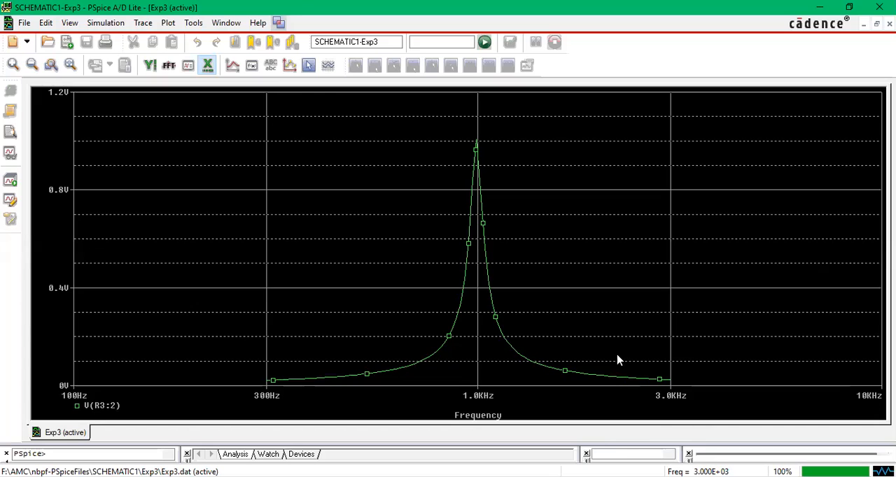
mouse_move(565, 404)
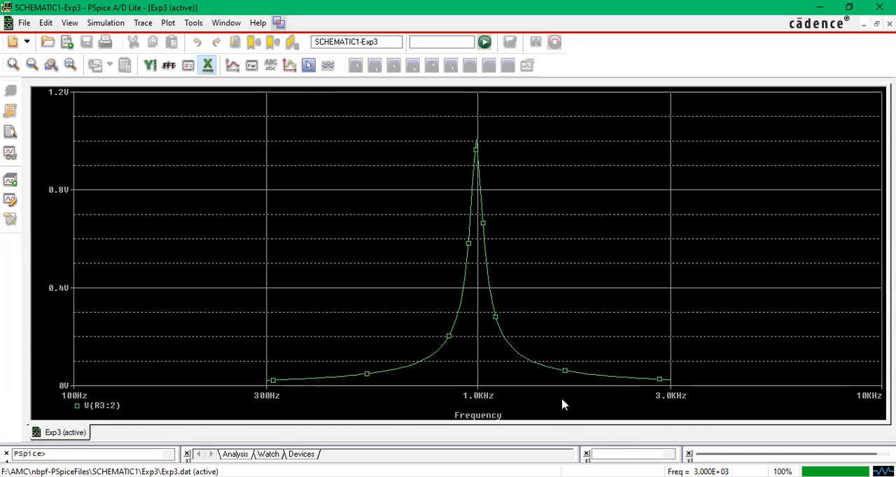
mouse_move(271, 381)
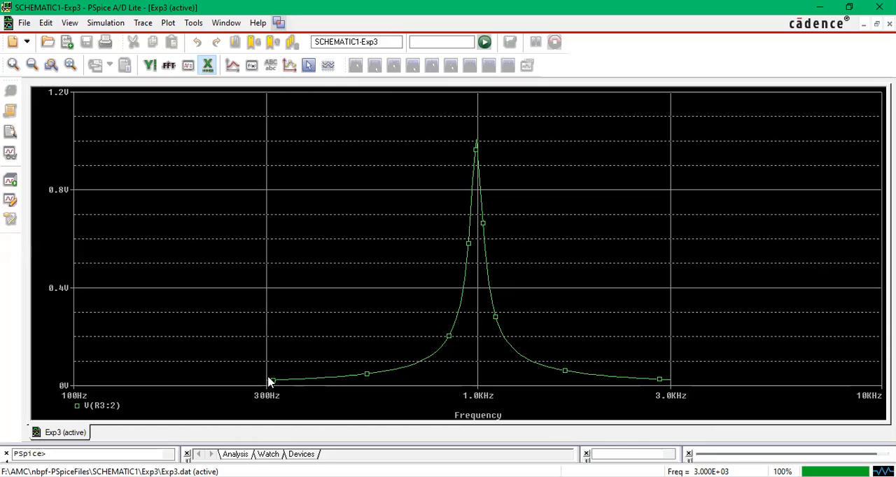
mouse_move(680, 416)
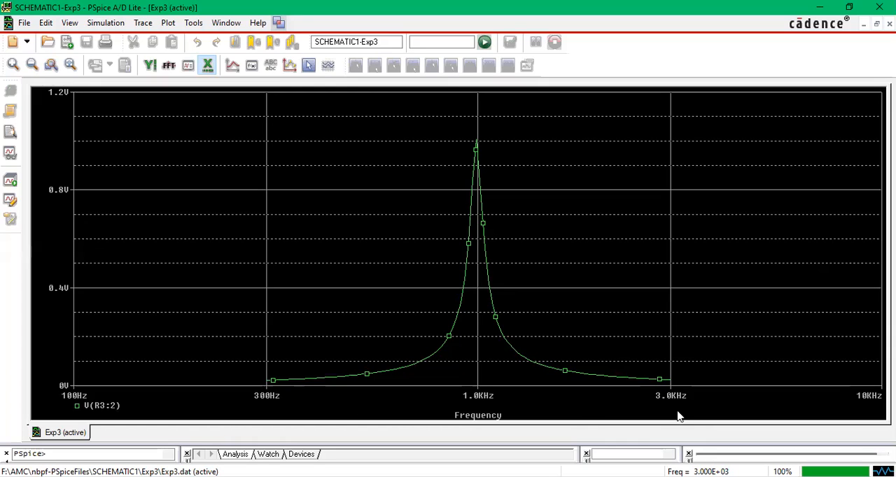
mouse_move(300, 397)
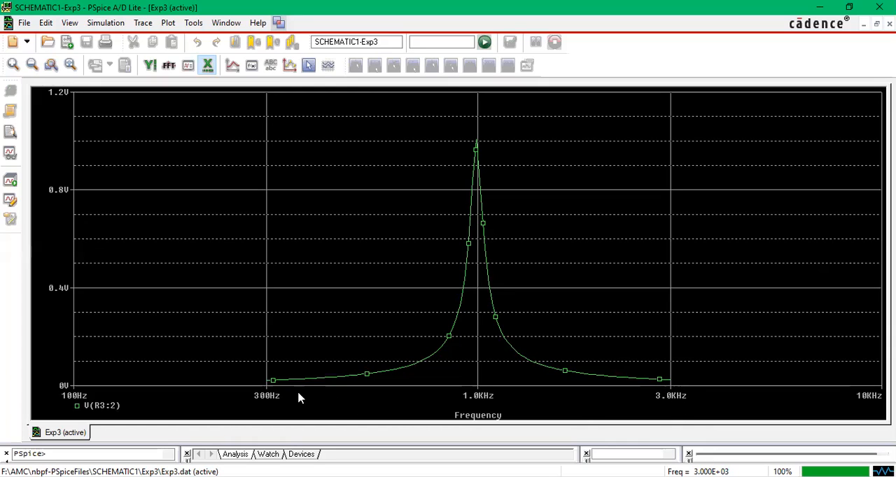
mouse_move(280, 392)
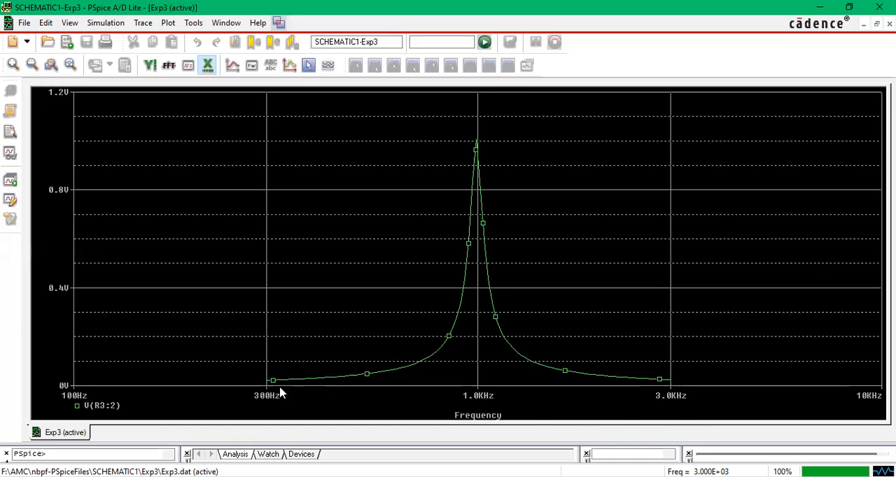
mouse_move(482, 341)
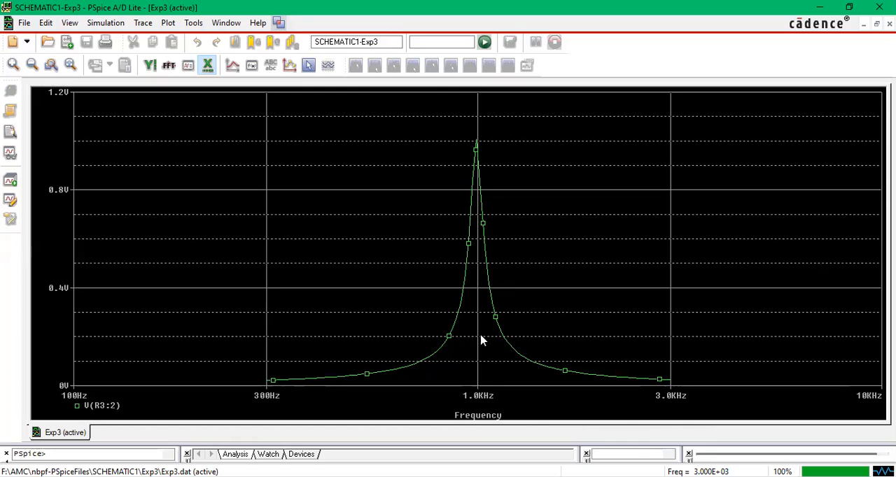
mouse_move(490, 385)
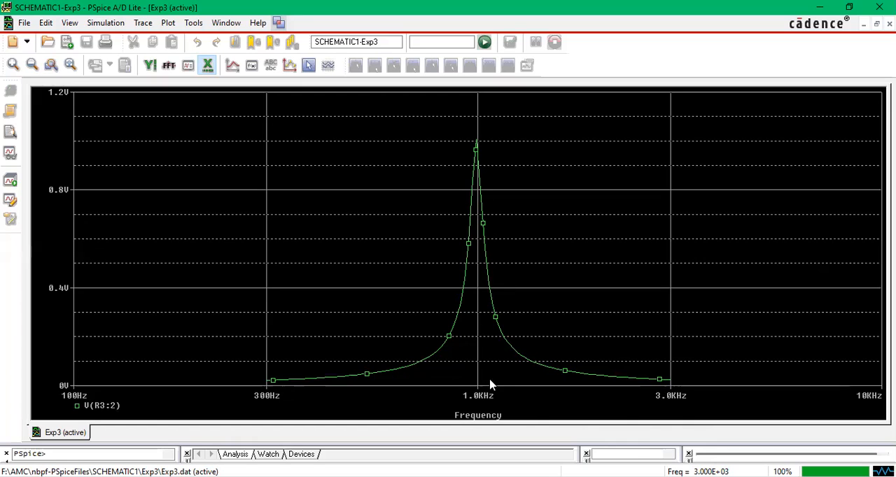
mouse_move(480, 379)
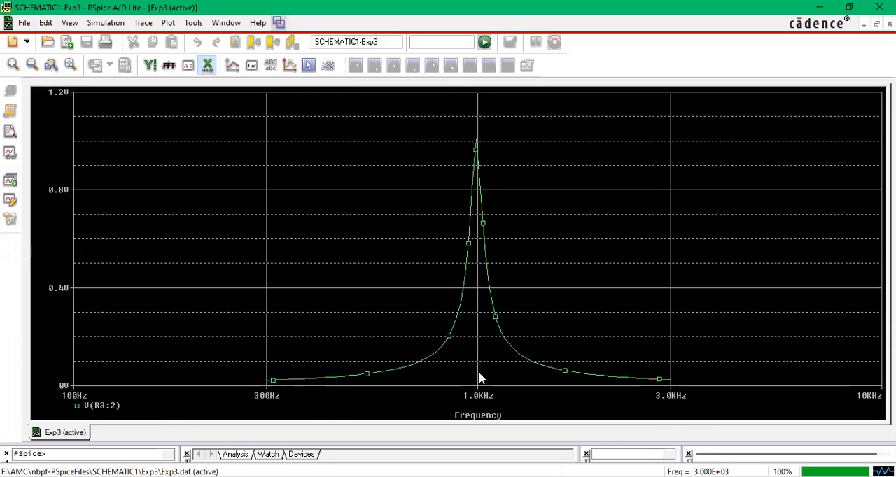
mouse_move(453, 163)
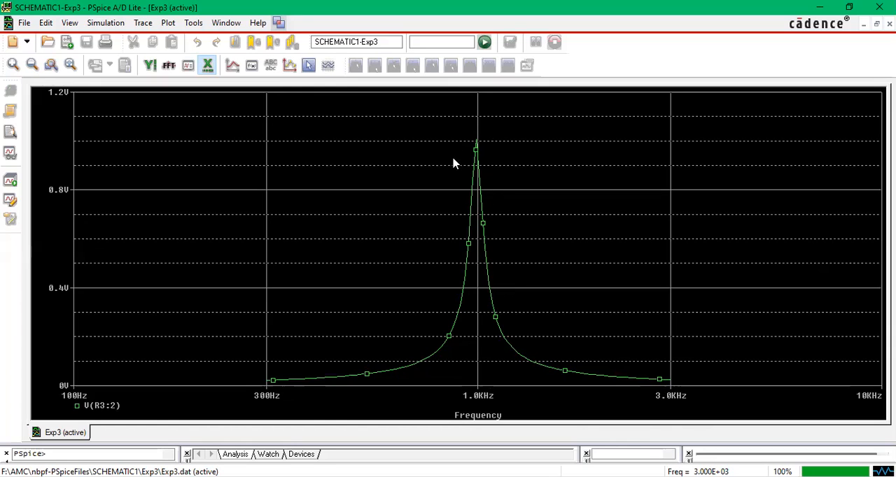
mouse_move(483, 183)
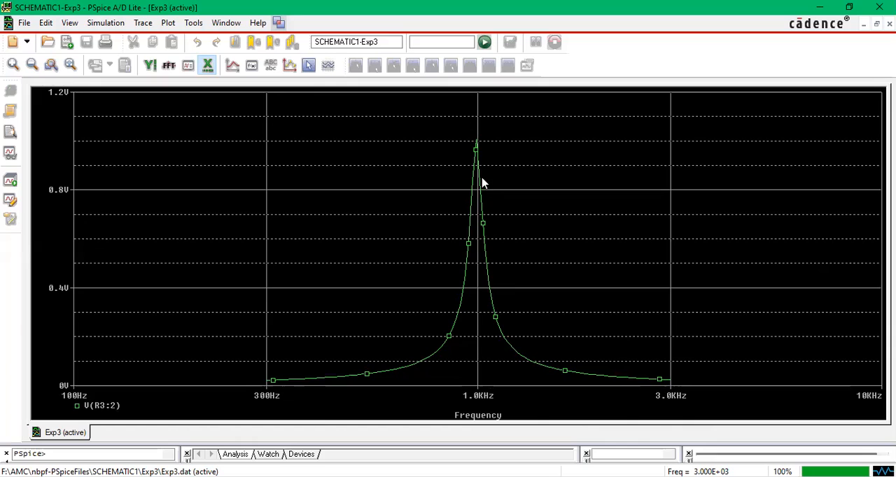
mouse_move(495, 166)
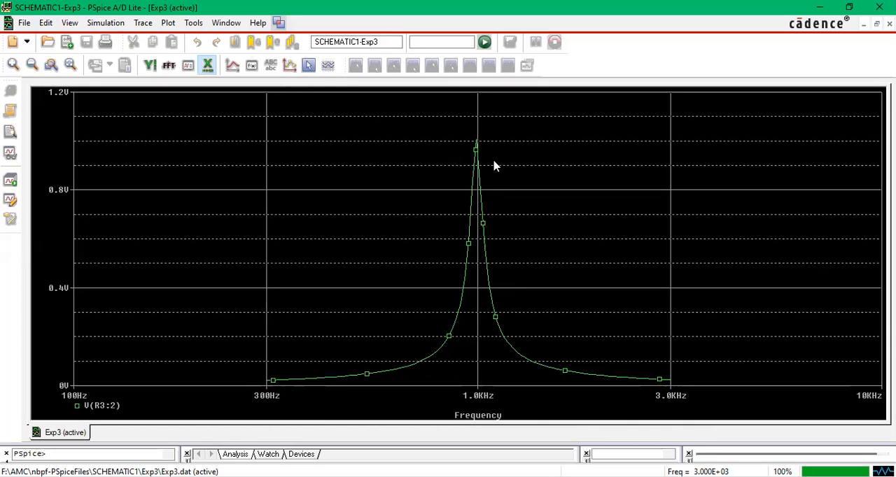
mouse_move(483, 292)
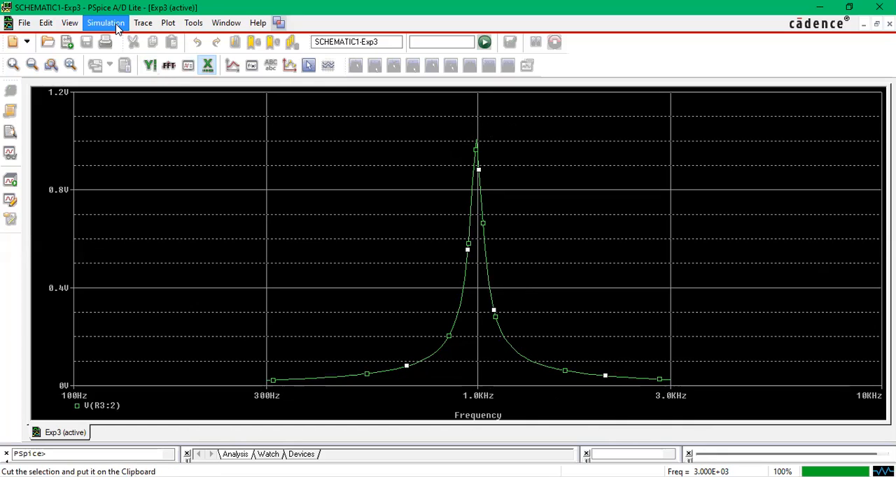
Open the Simulation menu to view the 300 Hz–3 kHz AC sweep settings
left_click(106, 23)
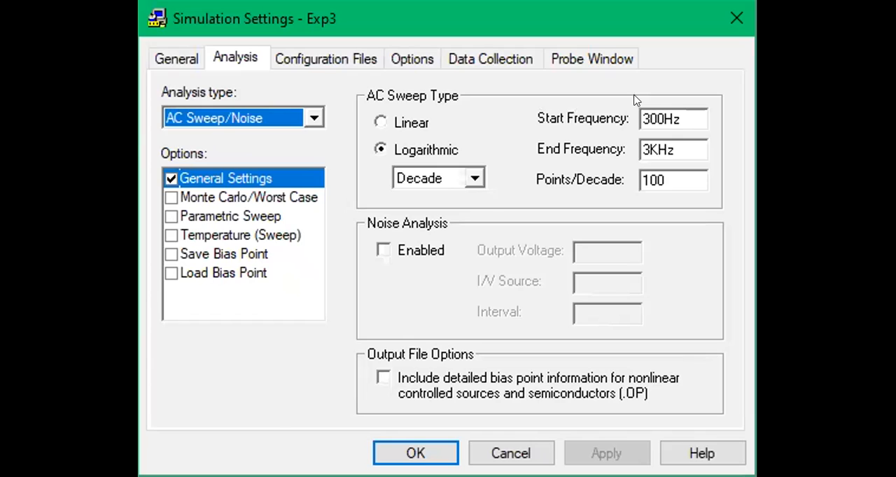
mouse_move(581, 155)
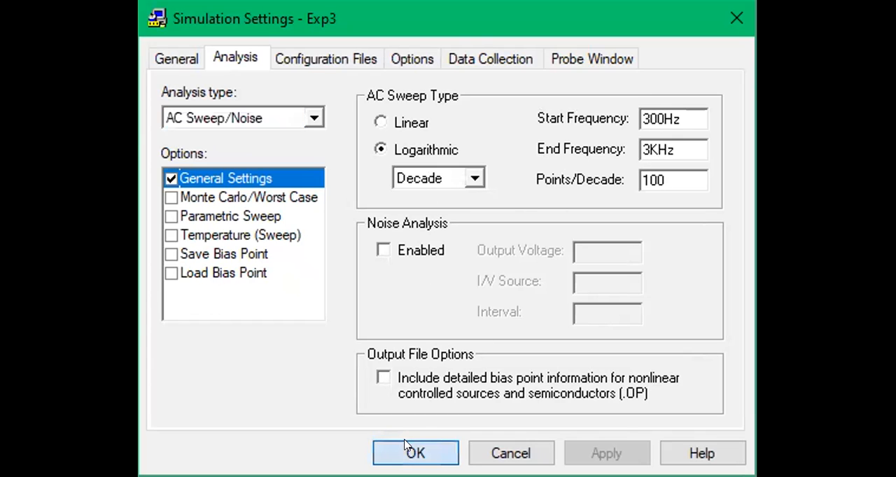
left_click(415, 452)
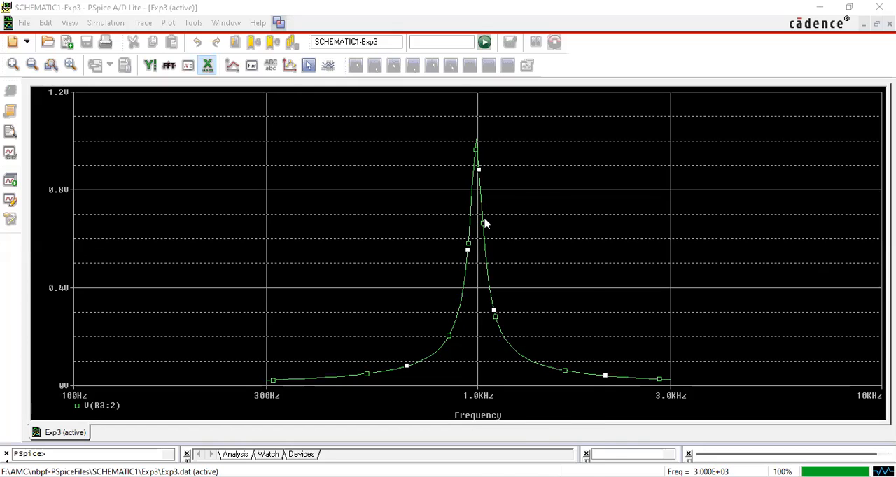
Mark the V(R3:2) data points, then browse the Simulation, Trace and Plot menus
right_click(486, 224)
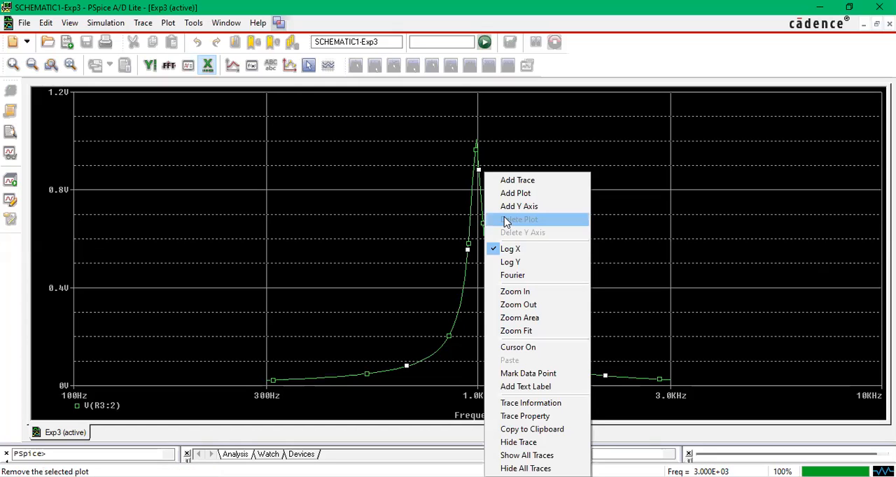
mouse_move(513, 276)
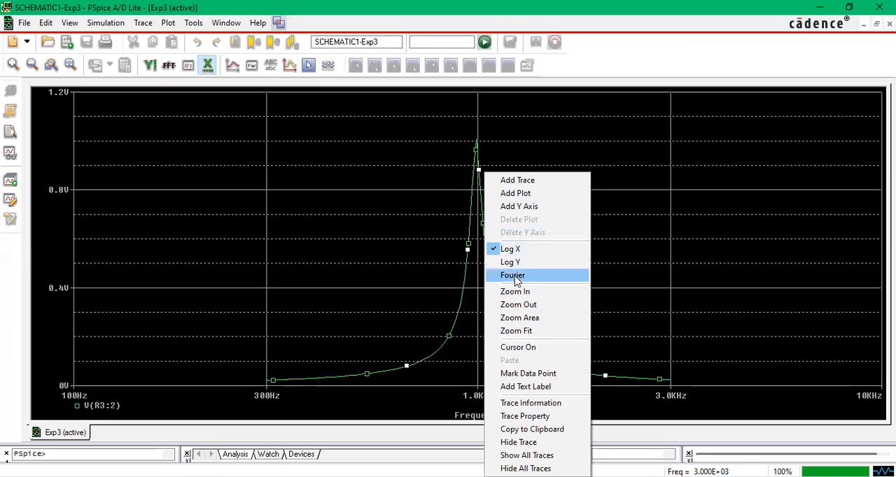
mouse_move(532, 361)
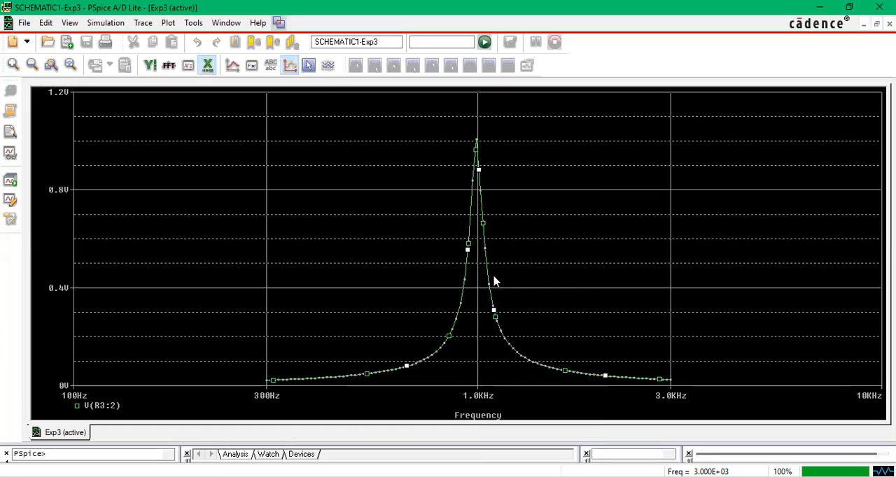
mouse_move(488, 175)
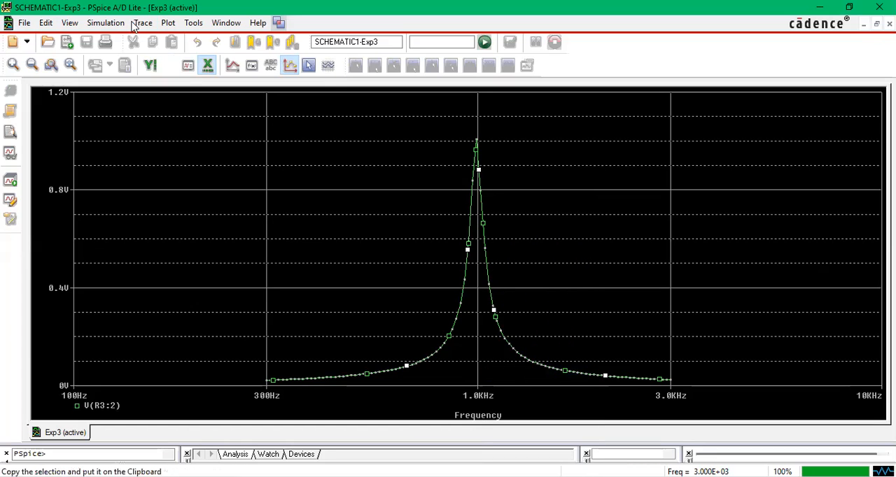
left_click(105, 22)
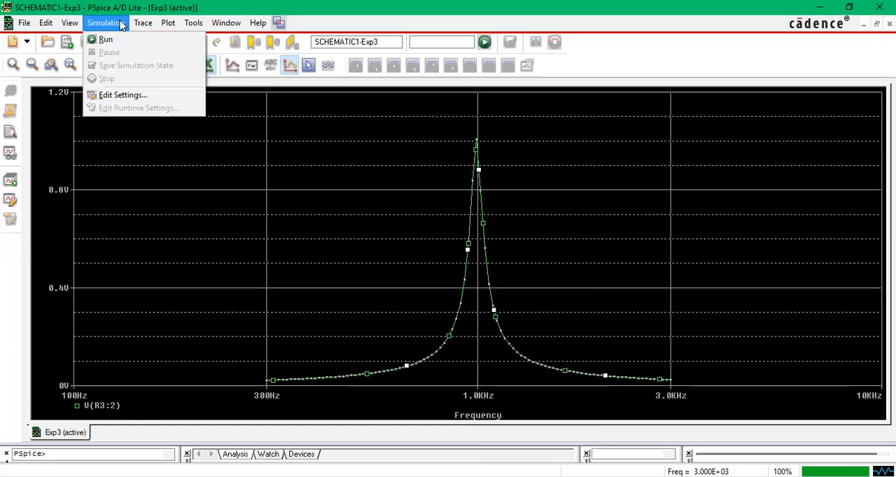
left_click(142, 23)
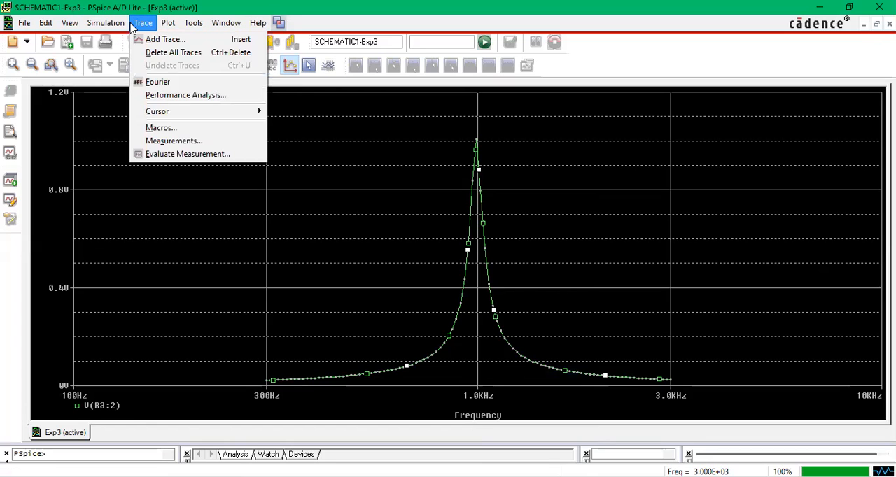
left_click(106, 22)
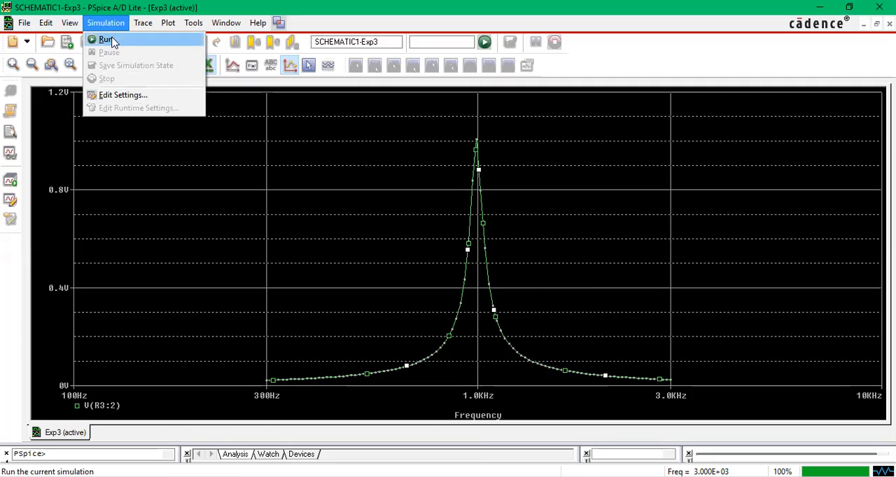
left_click(167, 23)
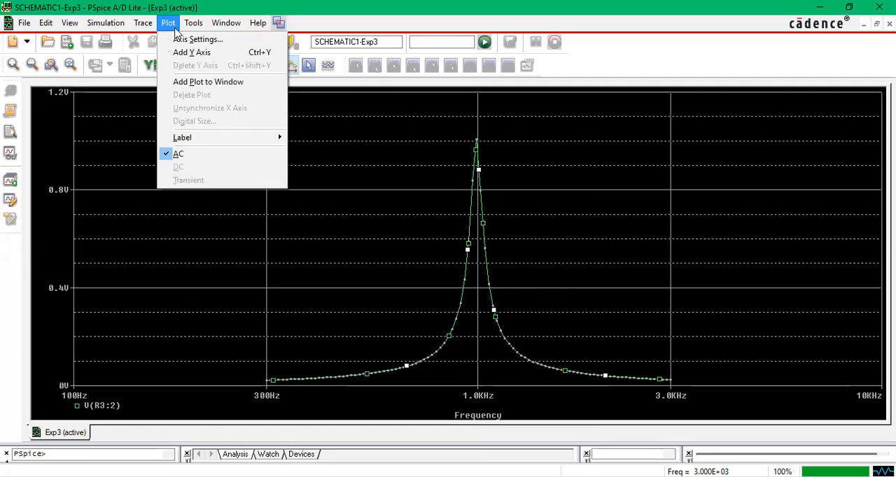
mouse_move(117, 38)
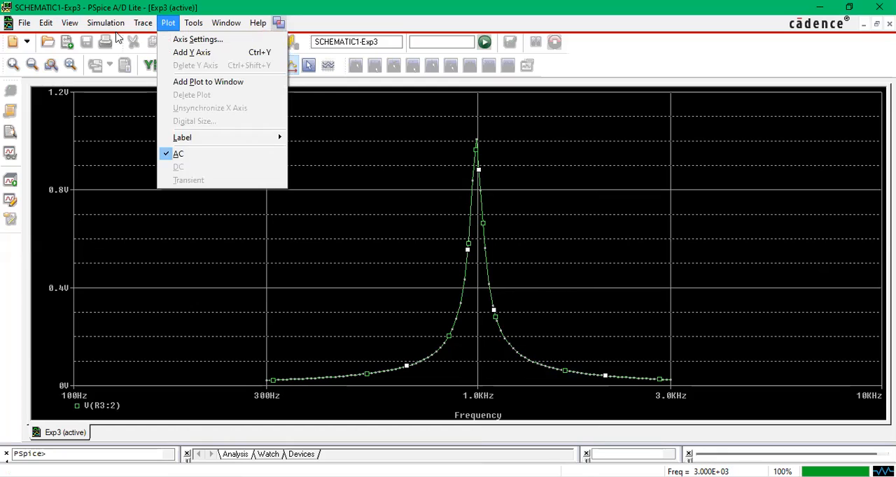
left_click(143, 22)
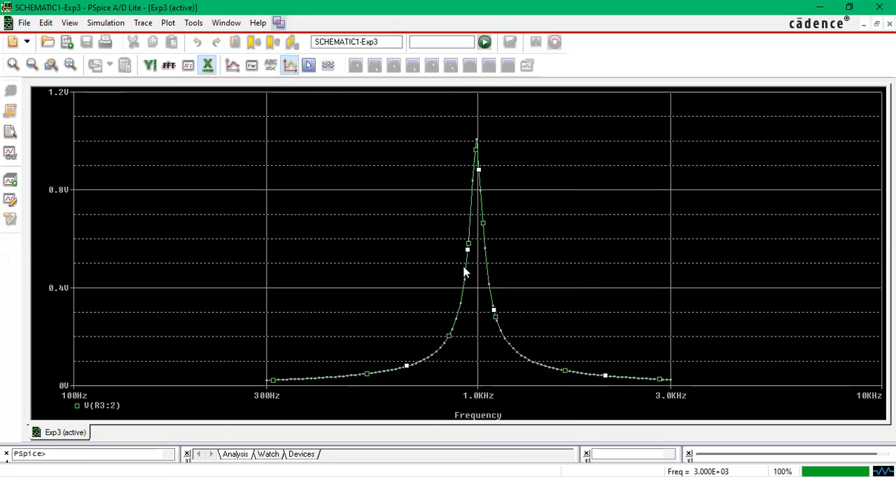
Add the label 'Frequency Response of Narrow Band Pass Filter' and place it above the peak
right_click(466, 272)
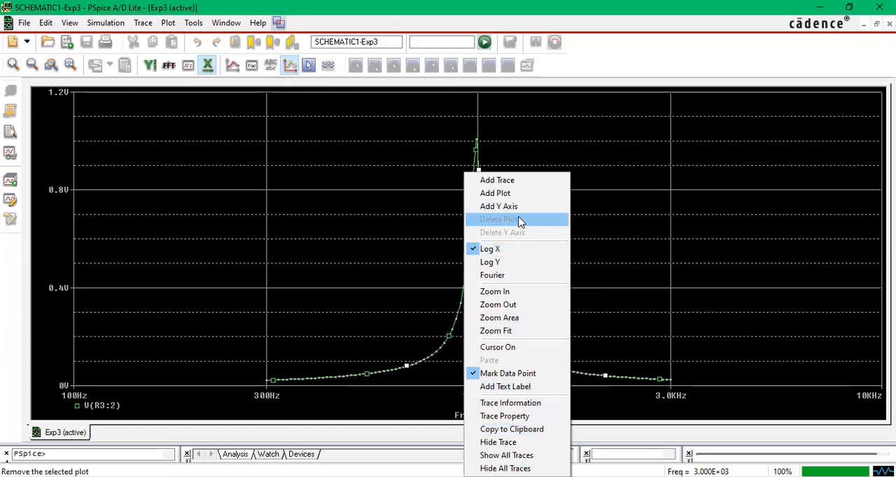
mouse_move(520, 390)
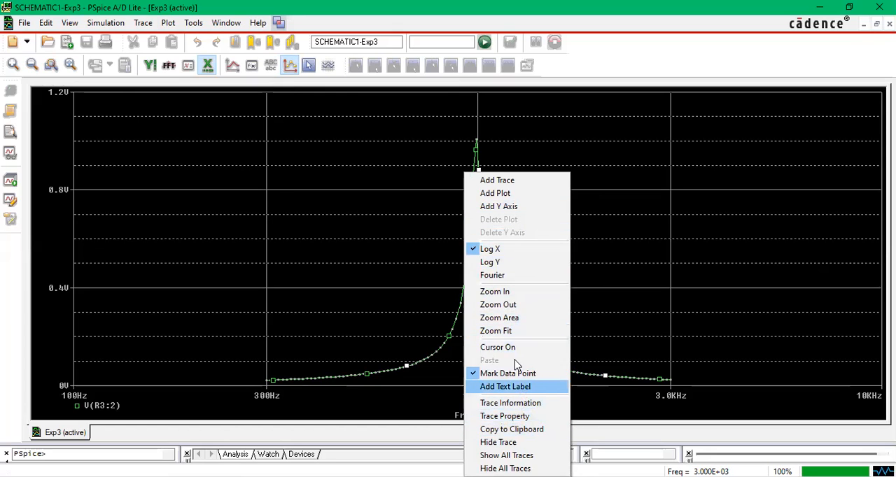
left_click(505, 386)
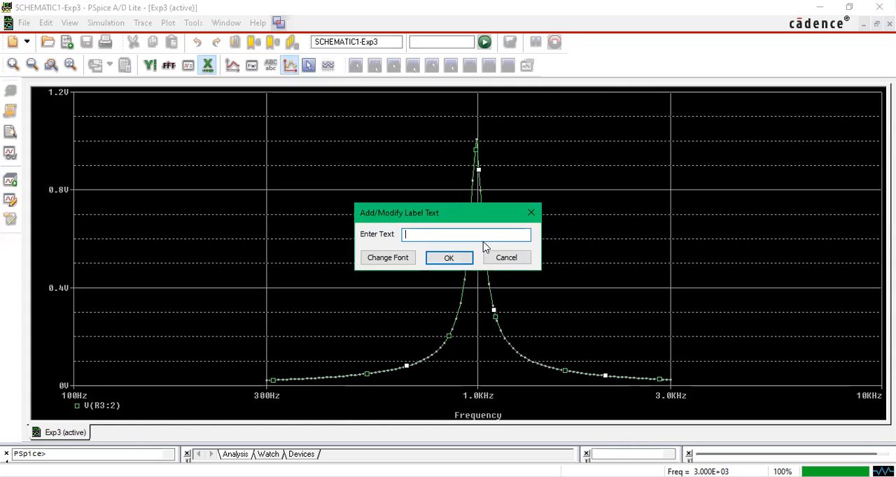
type("Fre")
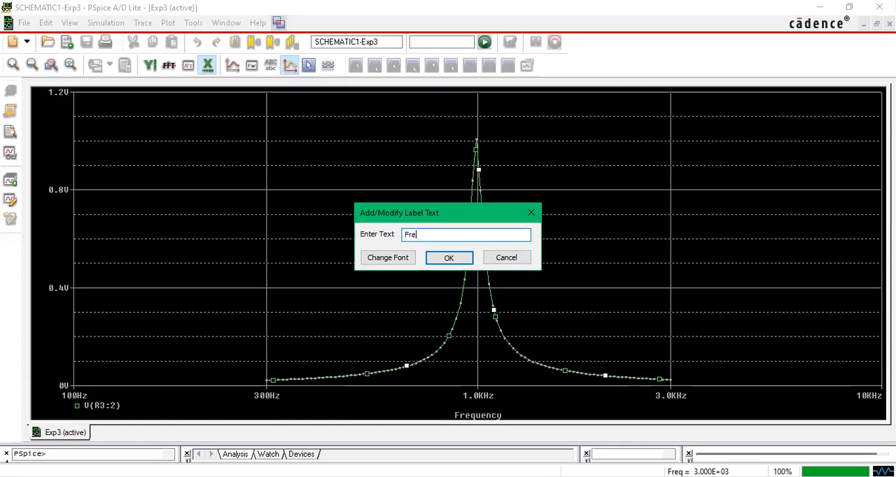
type("quw")
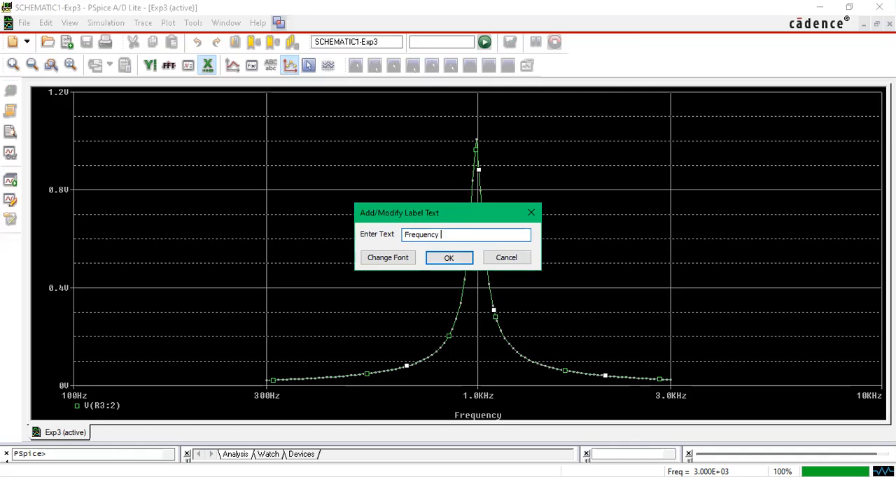
type("Respo")
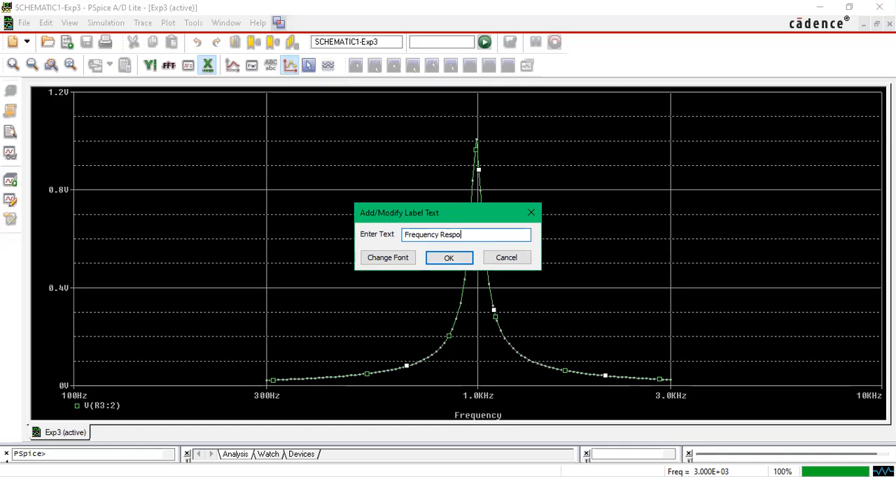
type("nse")
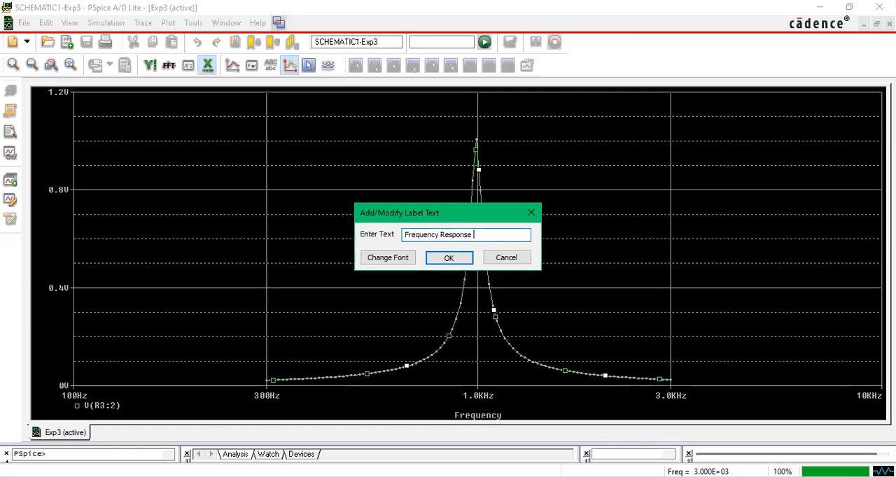
type("of Nar")
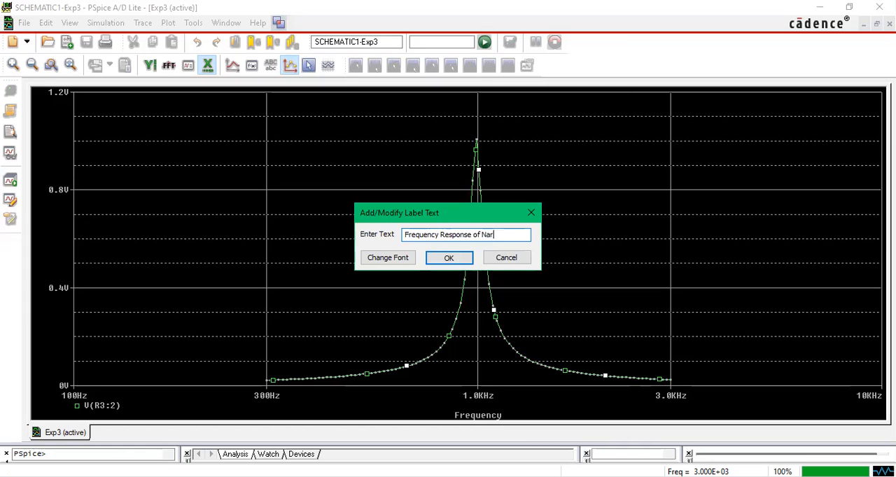
type("row B")
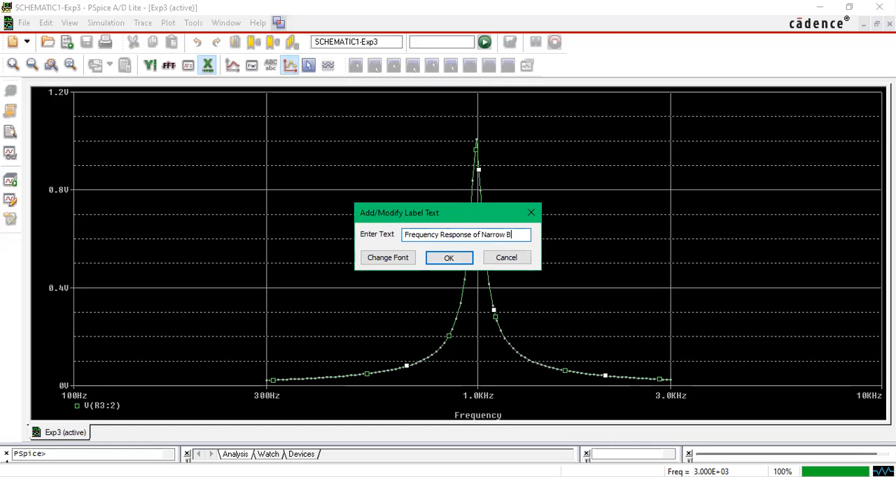
type("and")
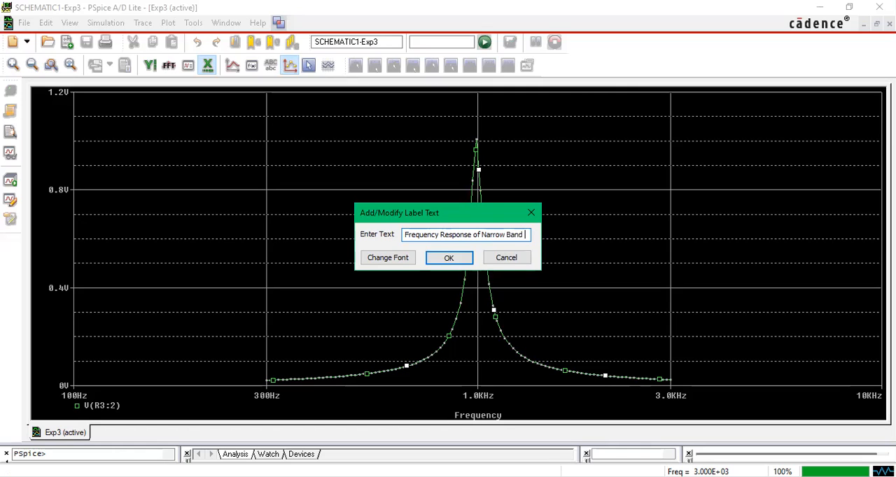
type("Pass Filter")
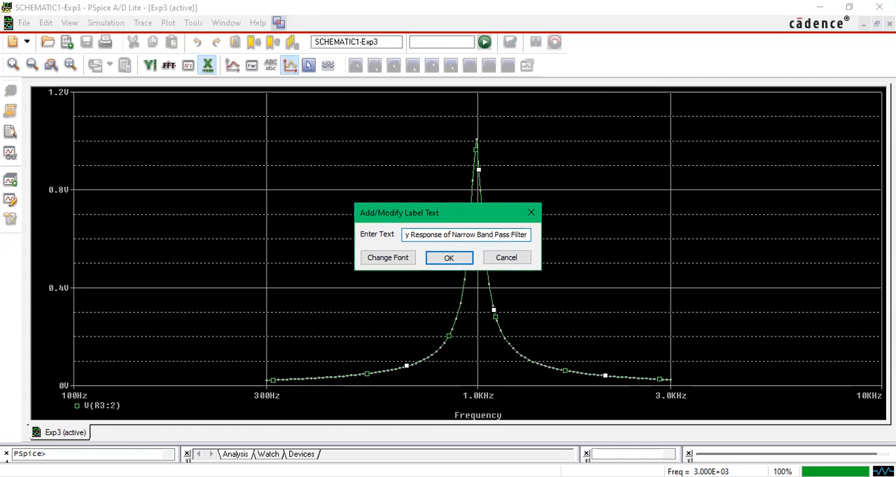
left_click(449, 257)
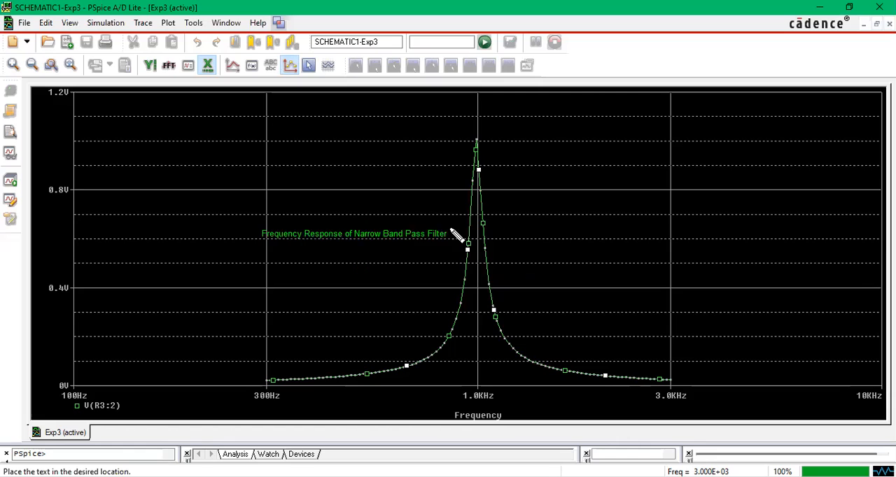
left_click_drag(354, 234, 458, 120)
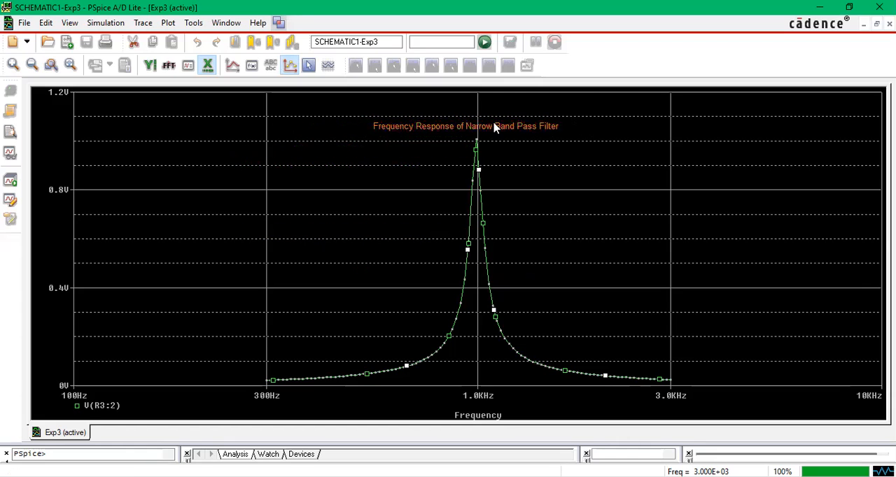
right_click(493, 127)
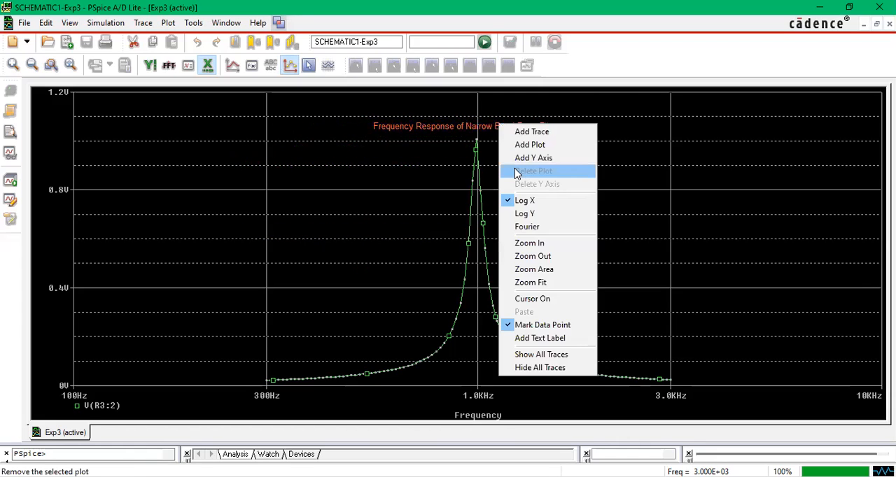
mouse_move(420, 135)
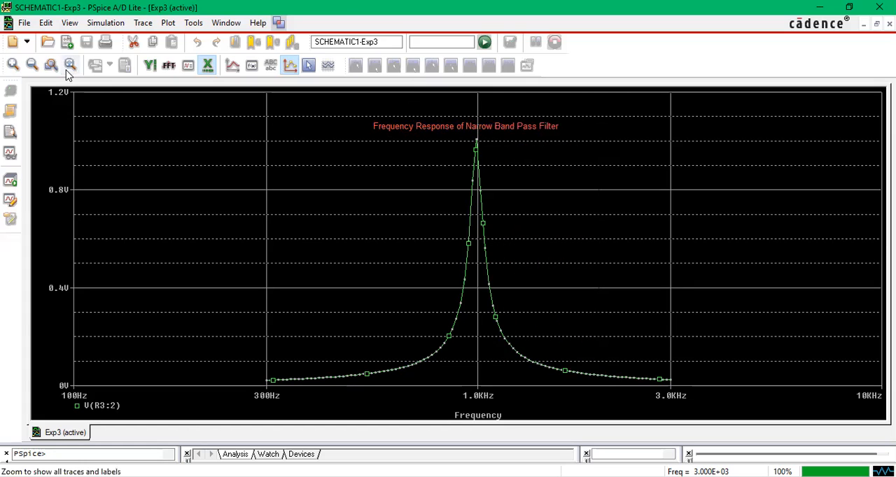
mouse_move(521, 327)
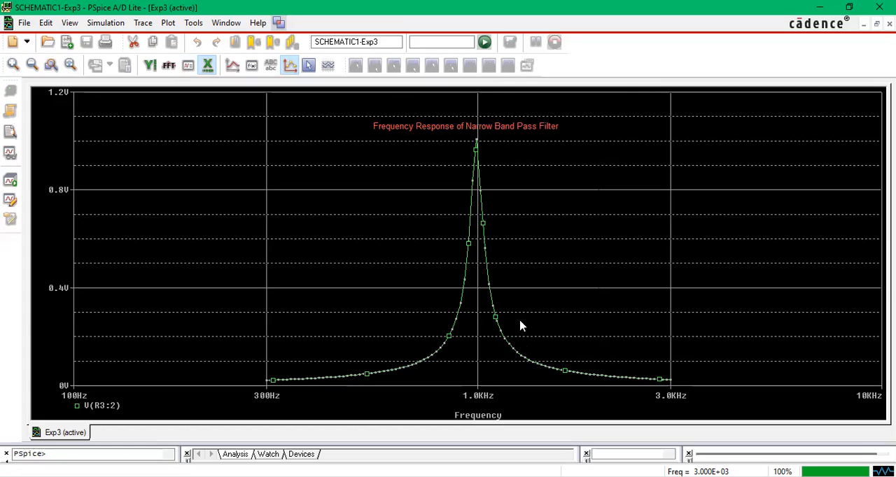
mouse_move(489, 338)
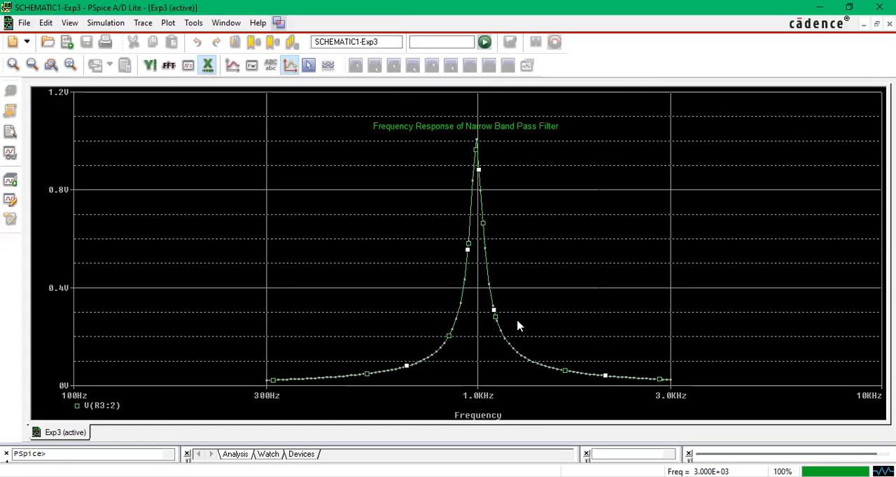
In plot Settings, set major and minor Y Grids to None
right_click(518, 325)
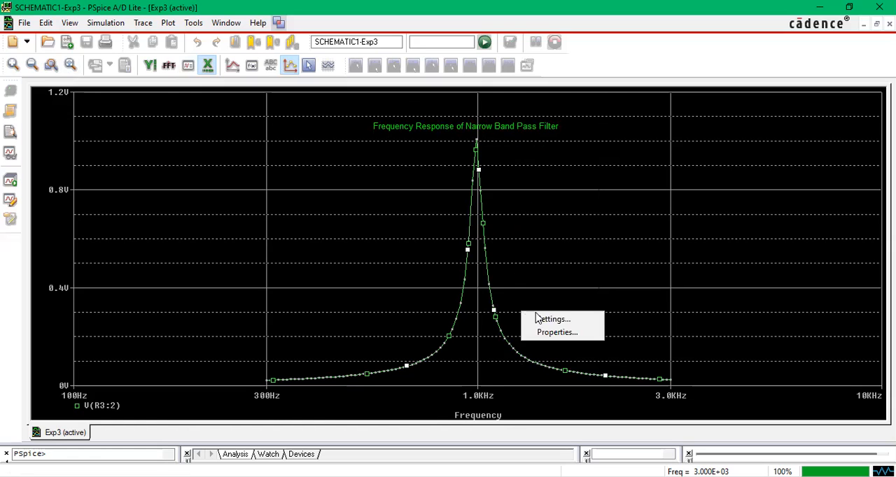
left_click(553, 319)
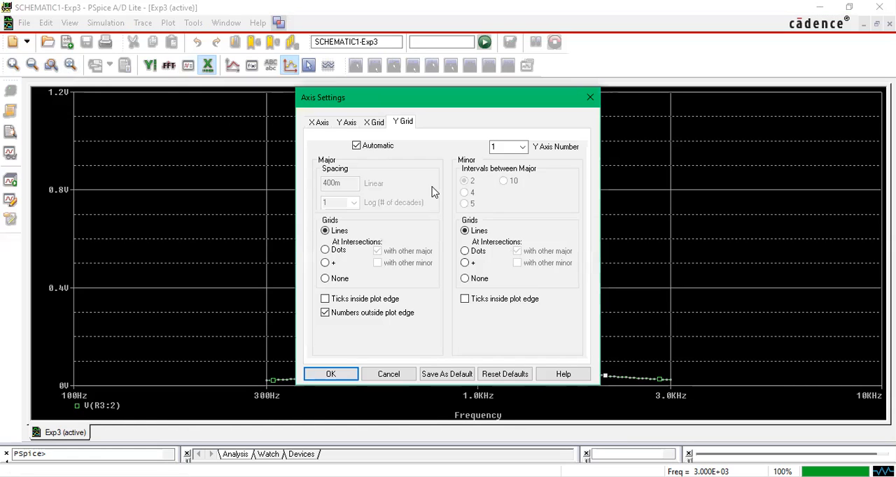
left_click(318, 122)
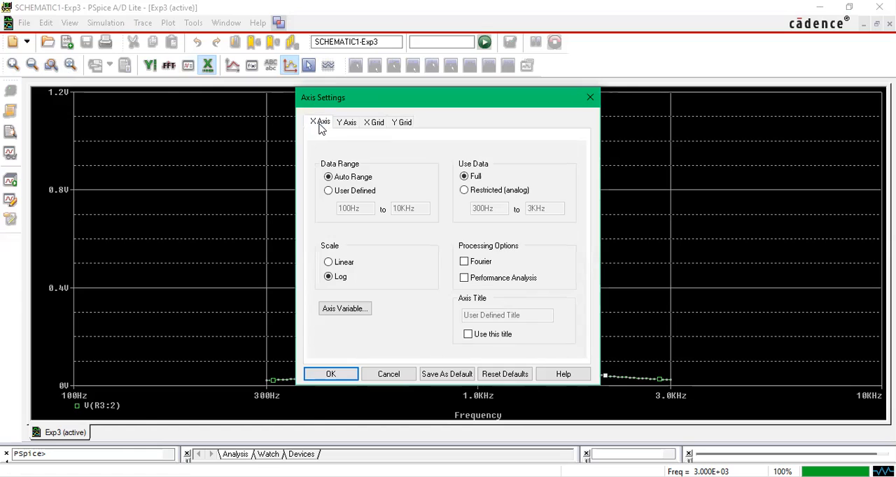
mouse_move(357, 117)
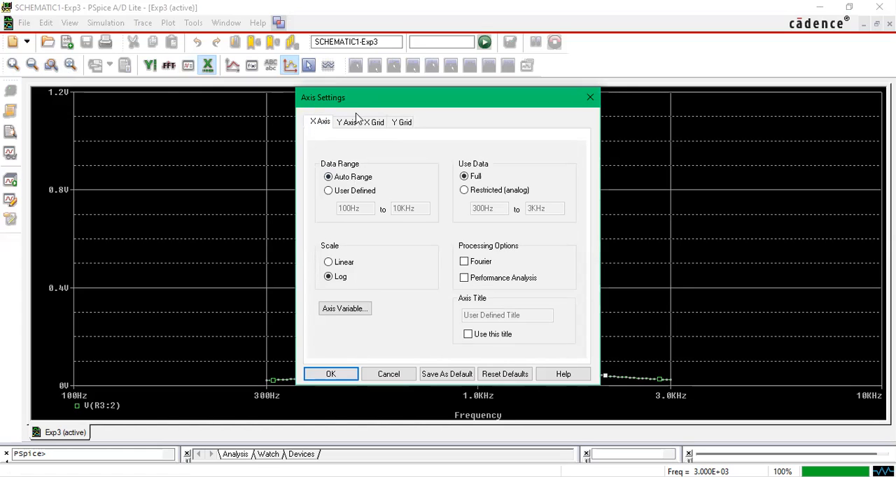
left_click(376, 122)
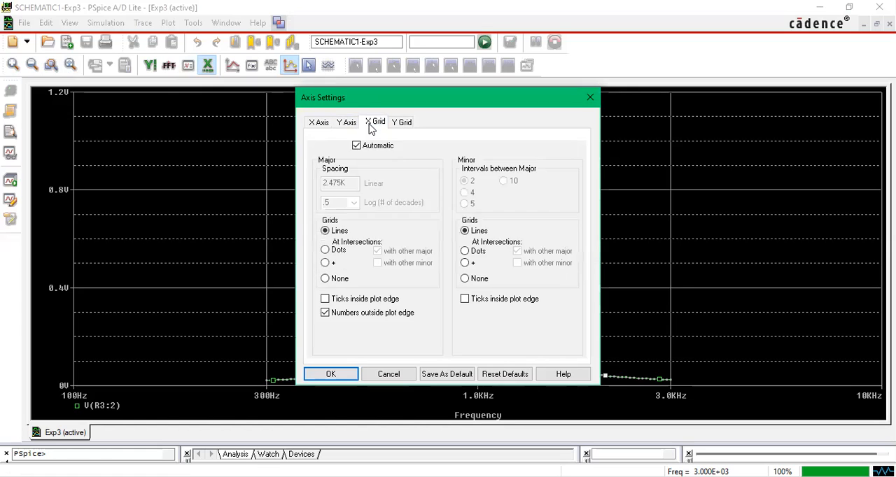
left_click(402, 122)
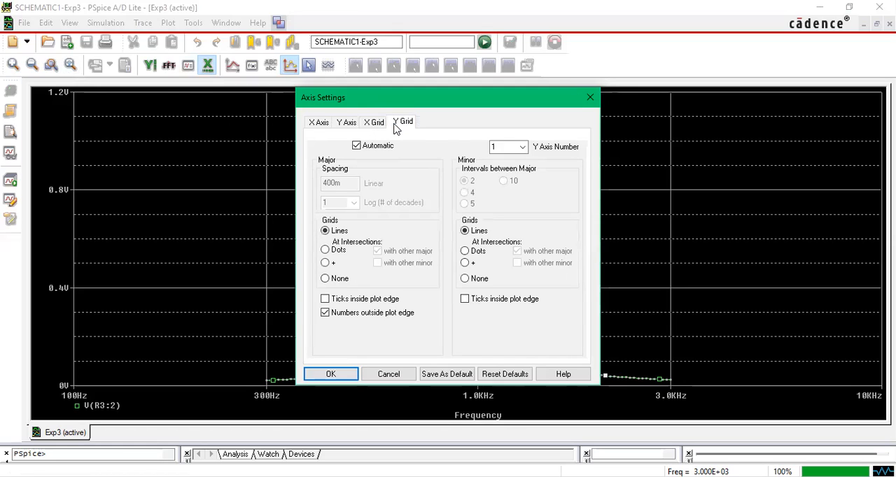
left_click(403, 121)
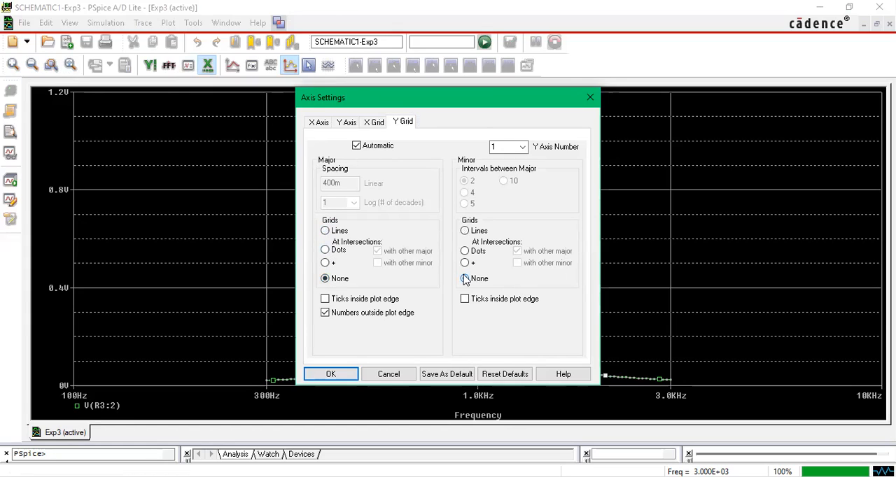
left_click(464, 278)
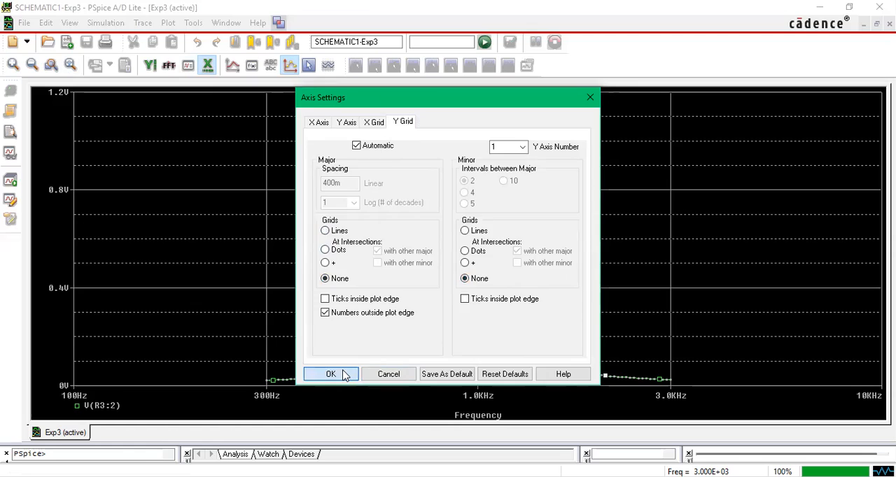
left_click(331, 374)
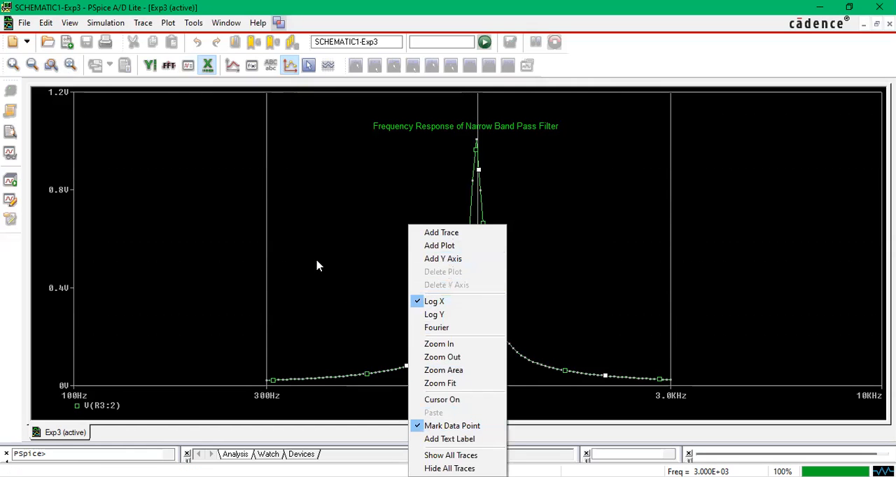
mouse_move(346, 380)
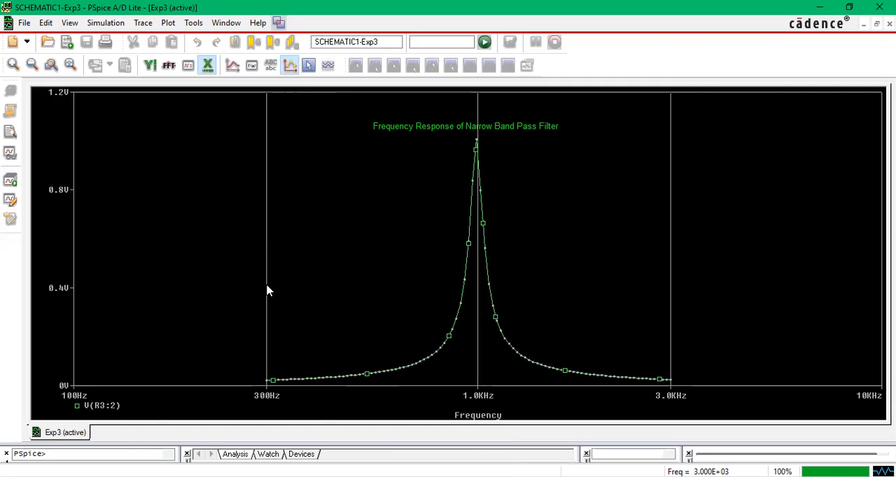
mouse_move(450, 199)
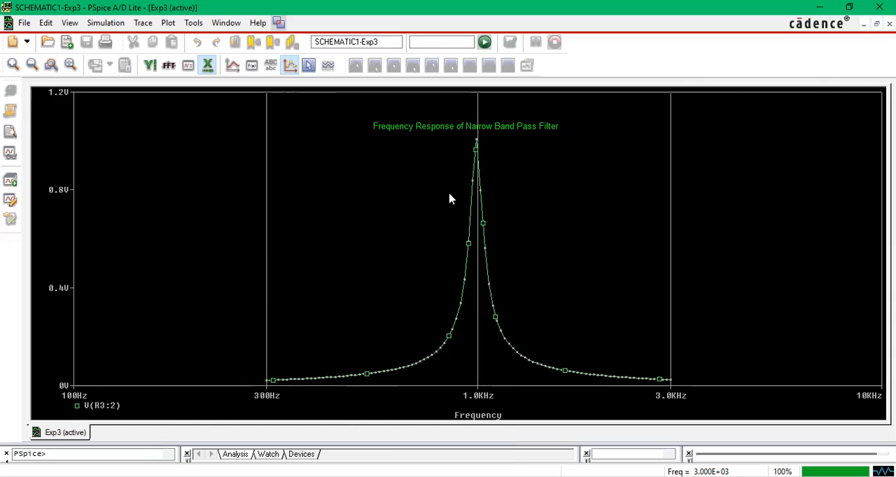
mouse_move(519, 348)
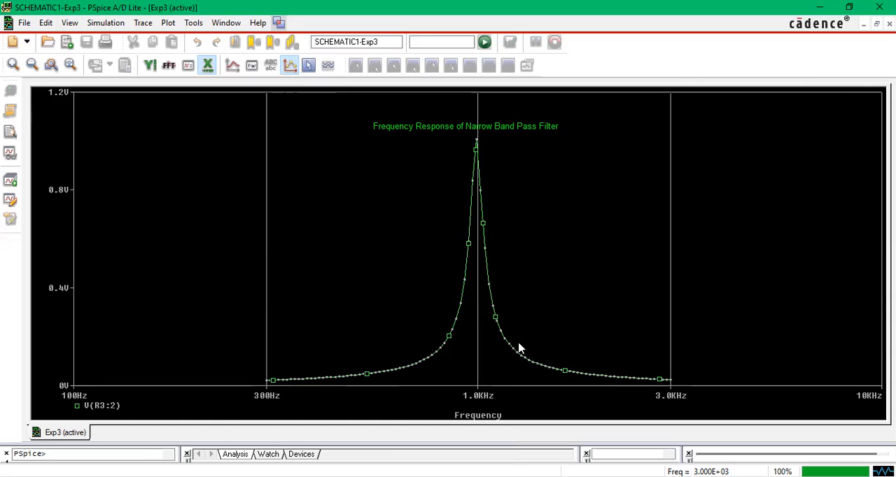
mouse_move(515, 348)
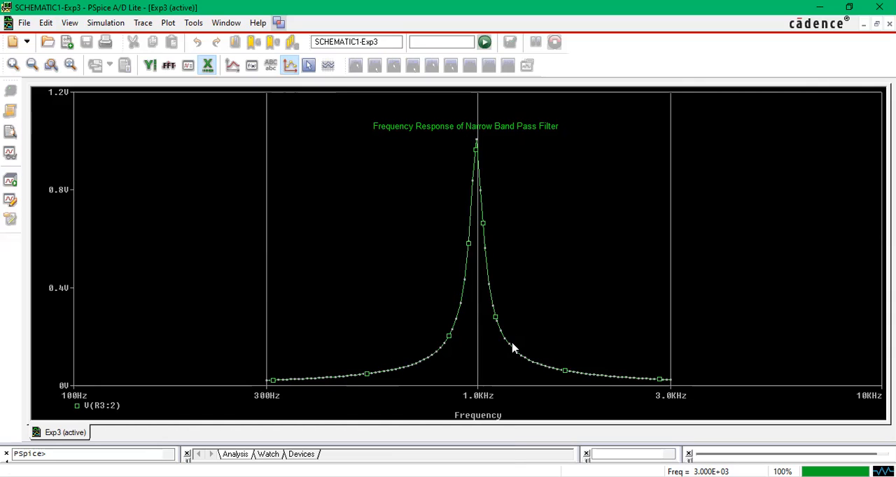
mouse_move(467, 103)
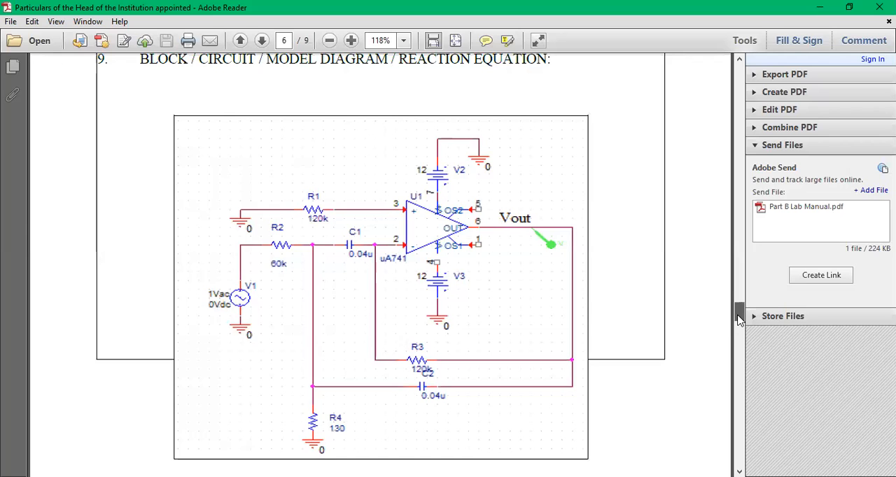
Scroll the lab manual back to the page 6 AC sweep procedure list
scroll("down", 3)
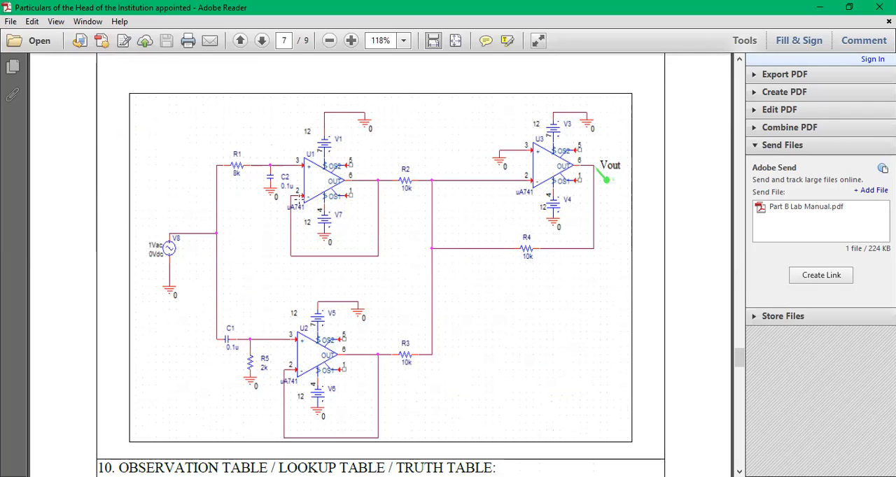
mouse_move(399, 184)
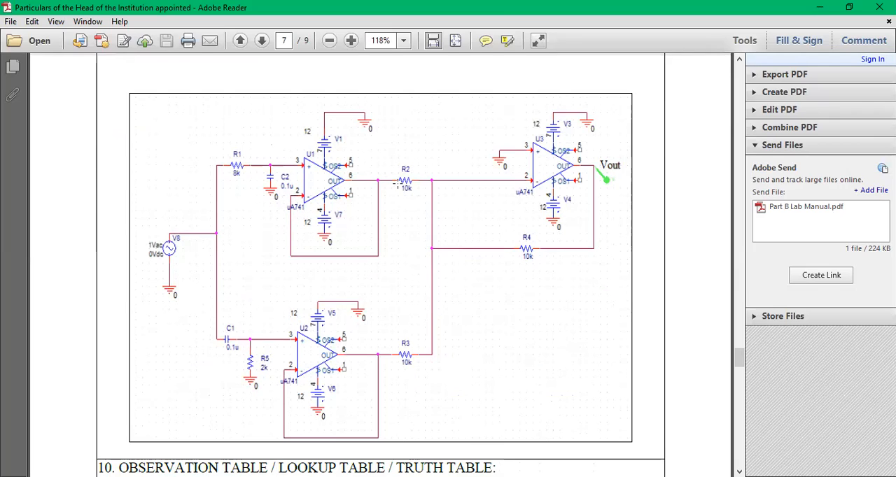
mouse_move(516, 213)
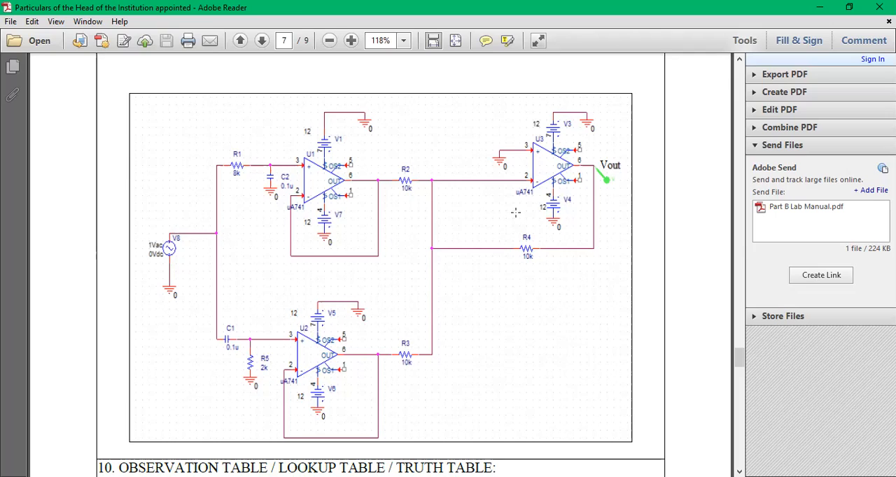
mouse_move(383, 194)
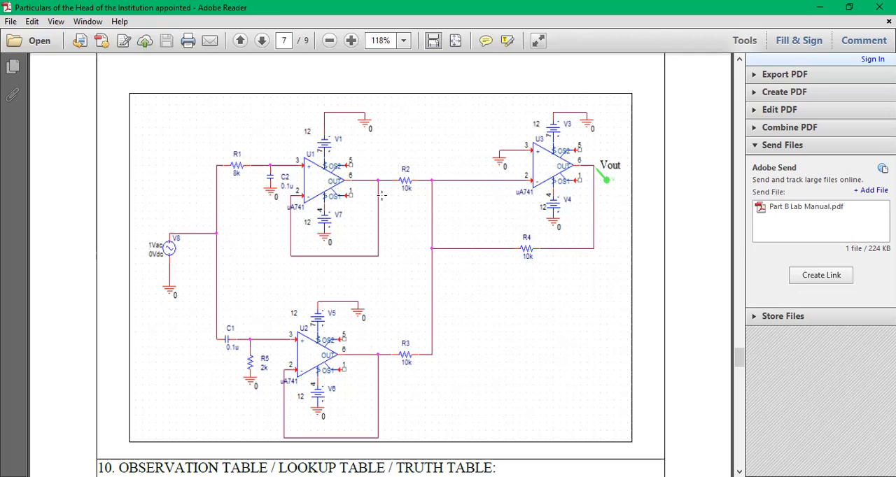
mouse_move(759, 366)
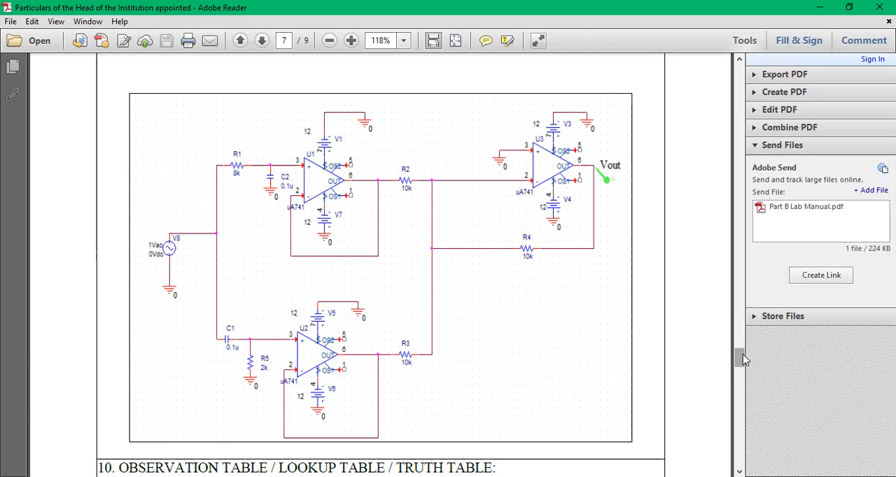
scroll("up", 3)
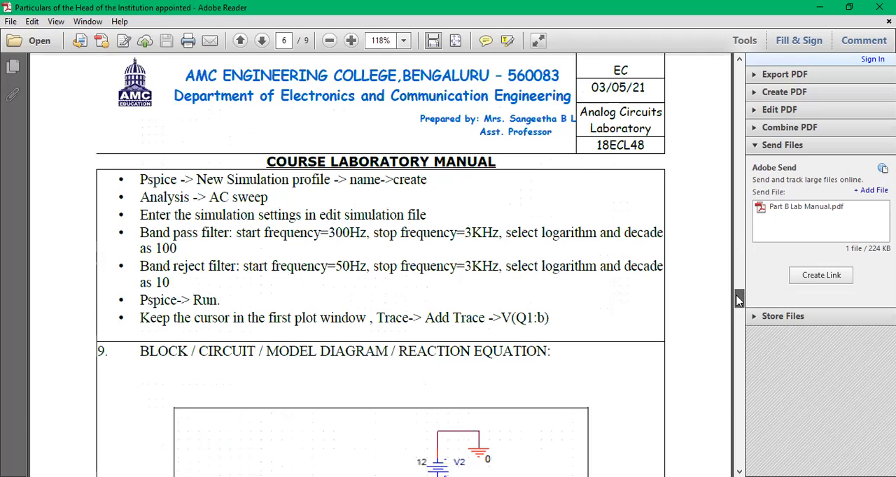